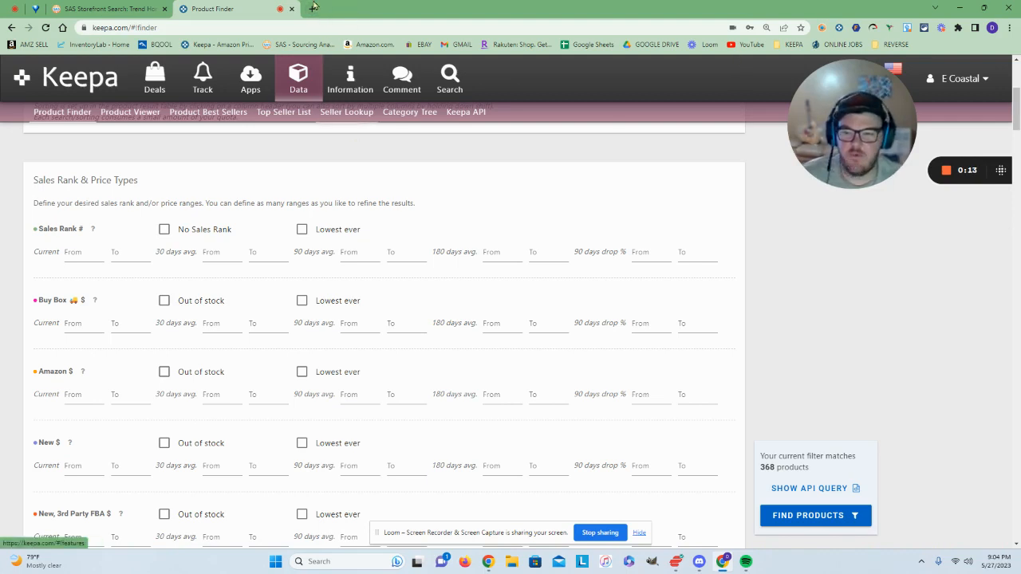
pyautogui.moveTo(313, 8)
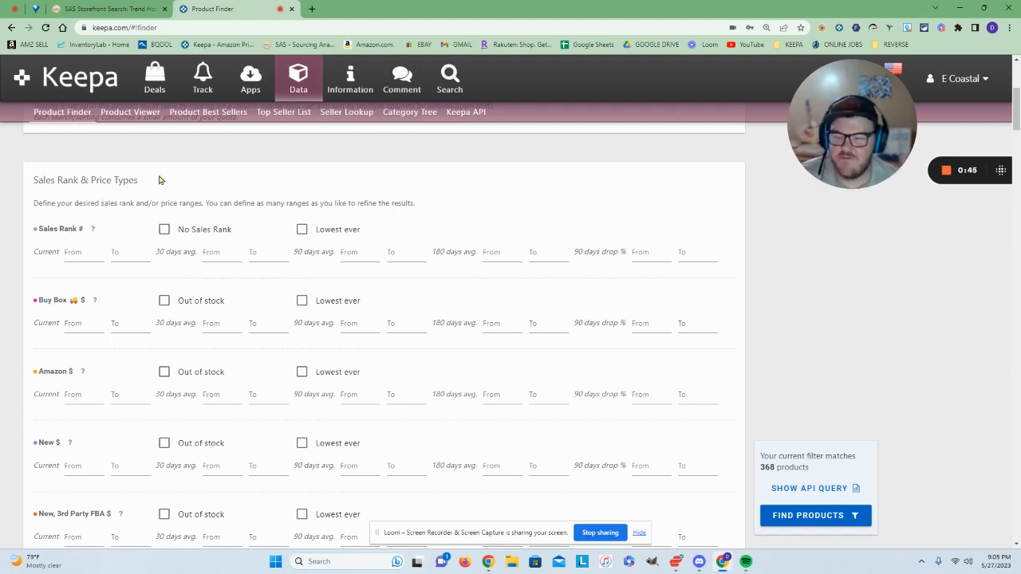
pyautogui.moveTo(129, 213)
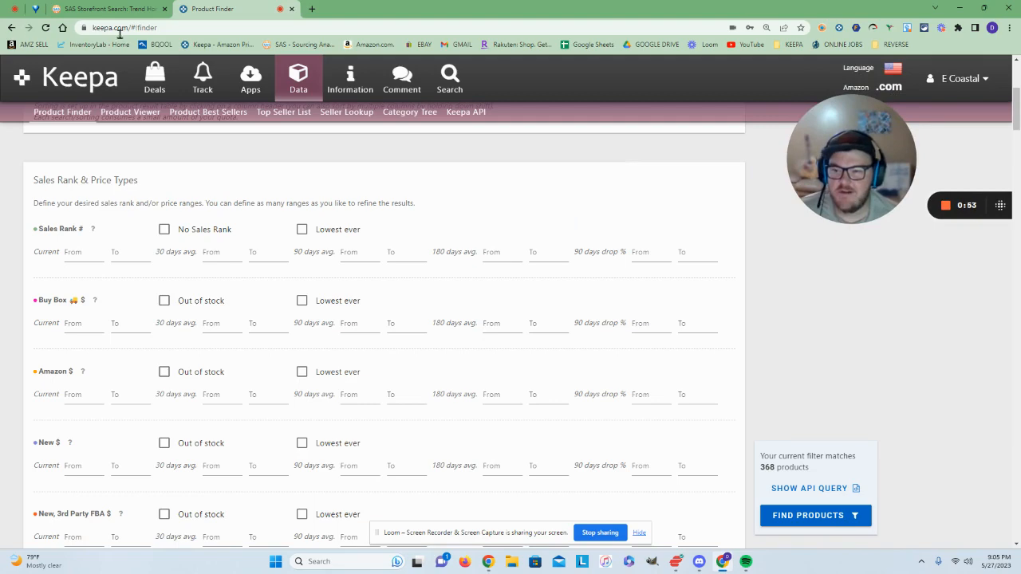
pyautogui.moveTo(108, 9)
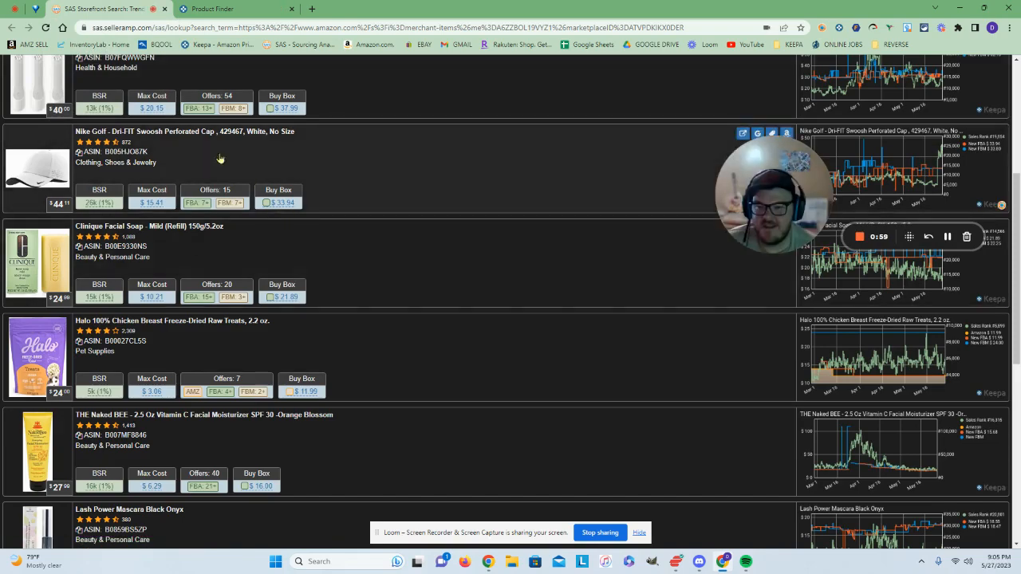
pyautogui.moveTo(363, 216)
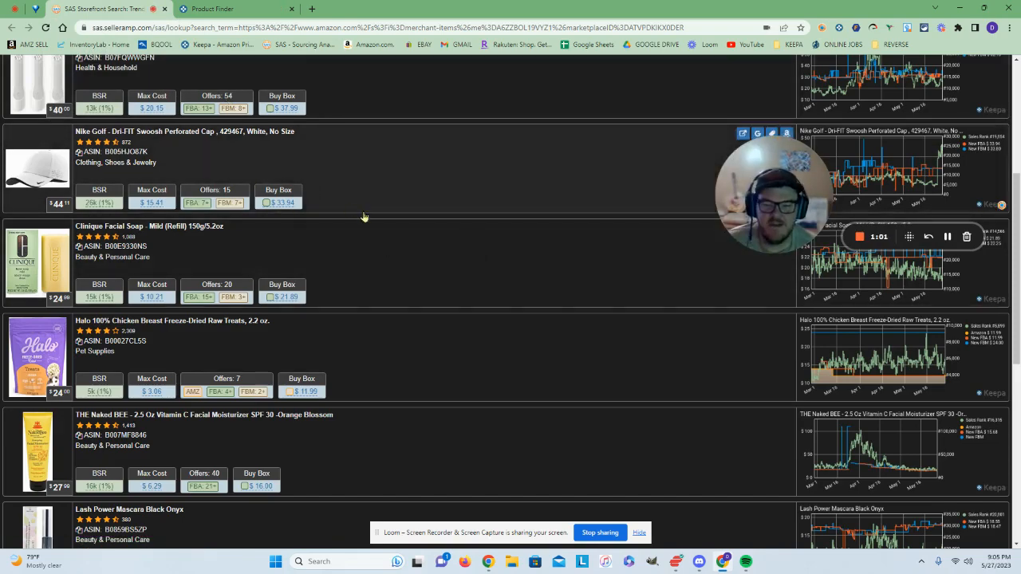
# - Scroll the SellerAmp SAS storefront results down to the Kiehl's antiperspirant cream listing
pyautogui.scroll(-3)
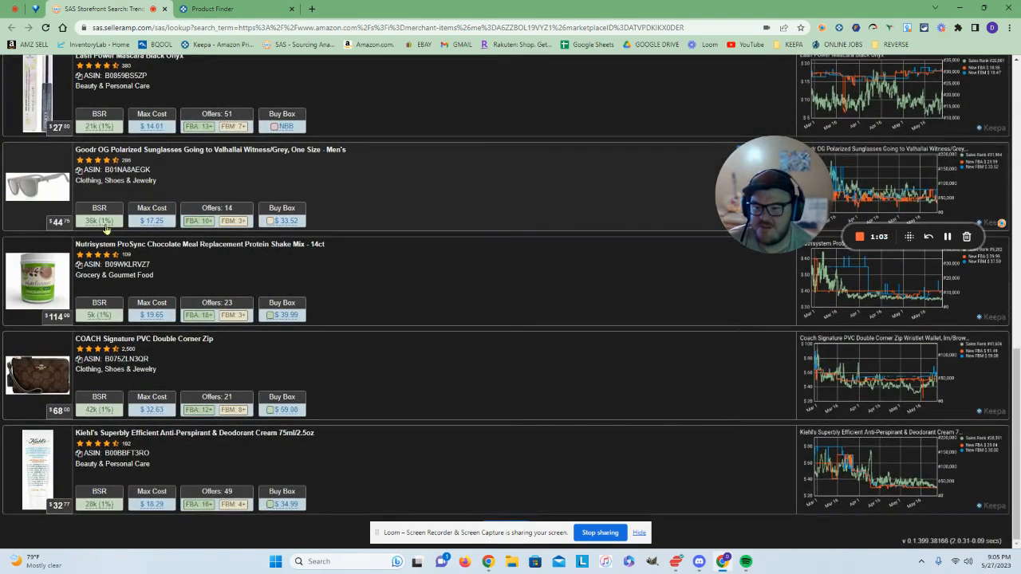
pyautogui.moveTo(368, 385)
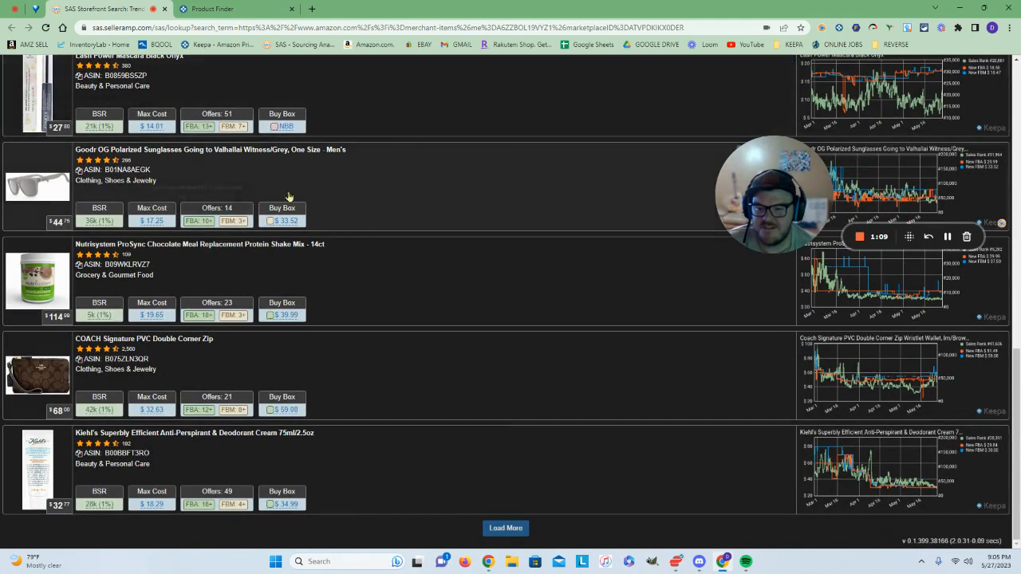
pyautogui.moveTo(285, 295)
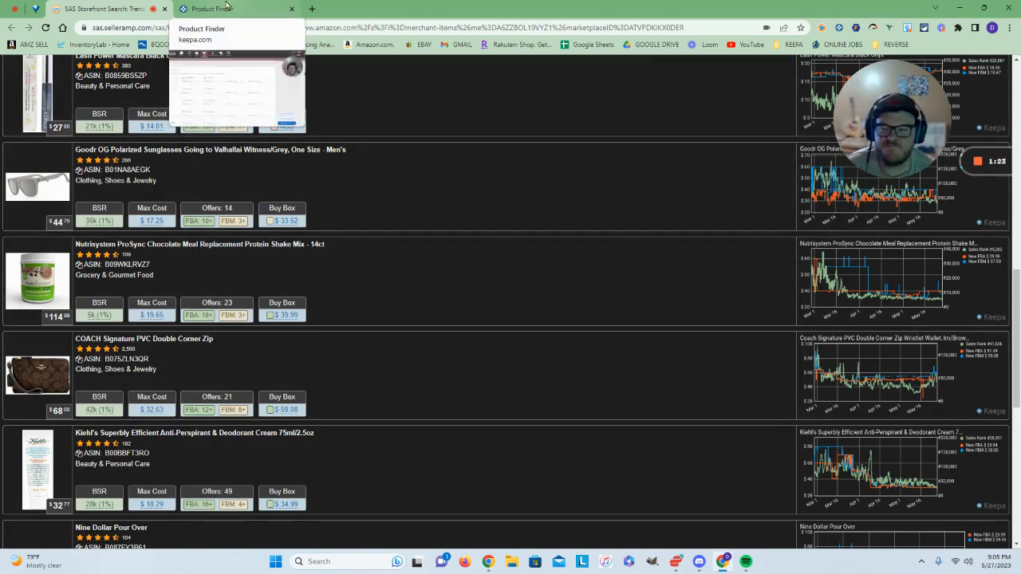
pyautogui.click(231, 9)
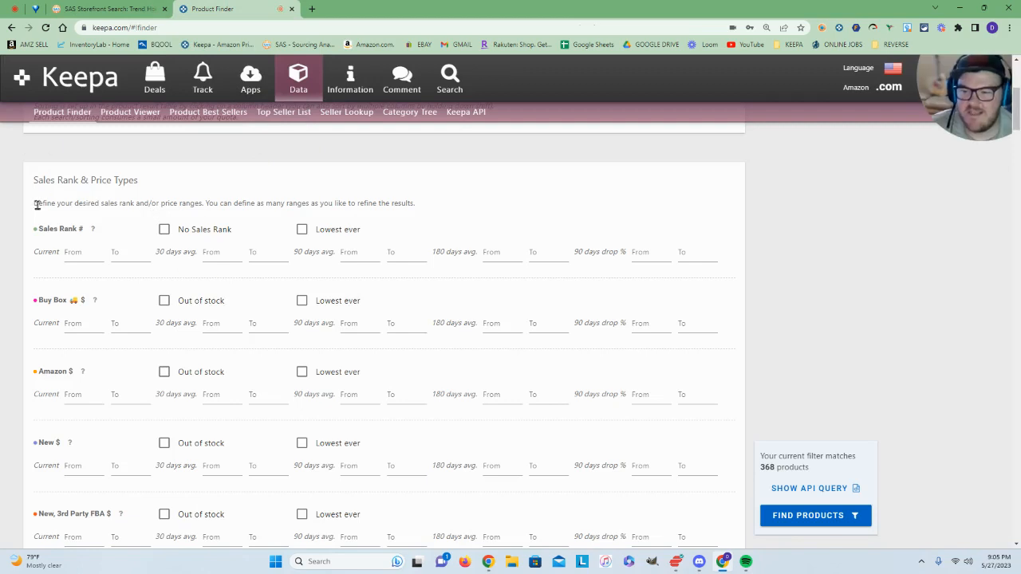
pyautogui.moveTo(110, 459)
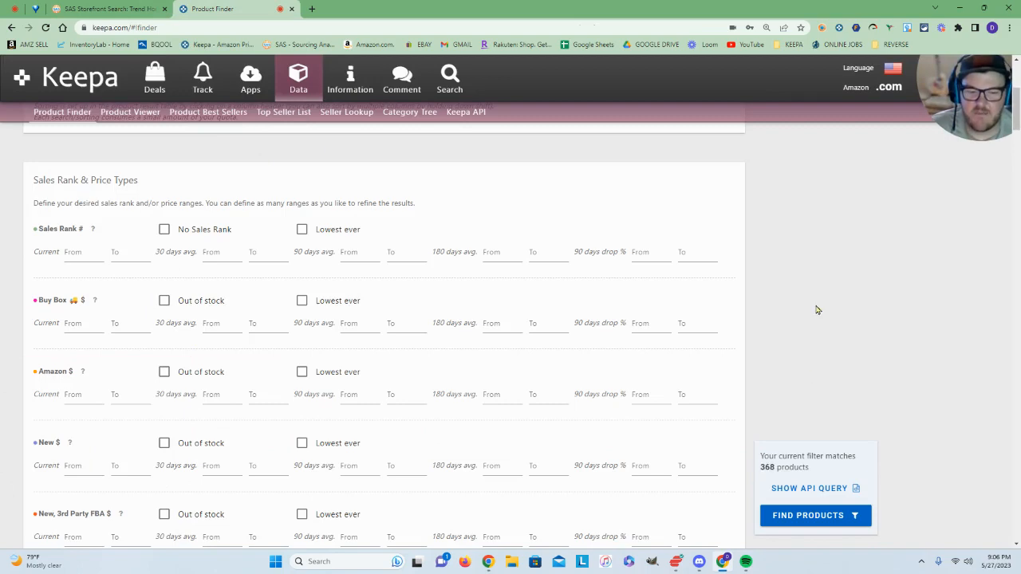
pyautogui.moveTo(90, 273)
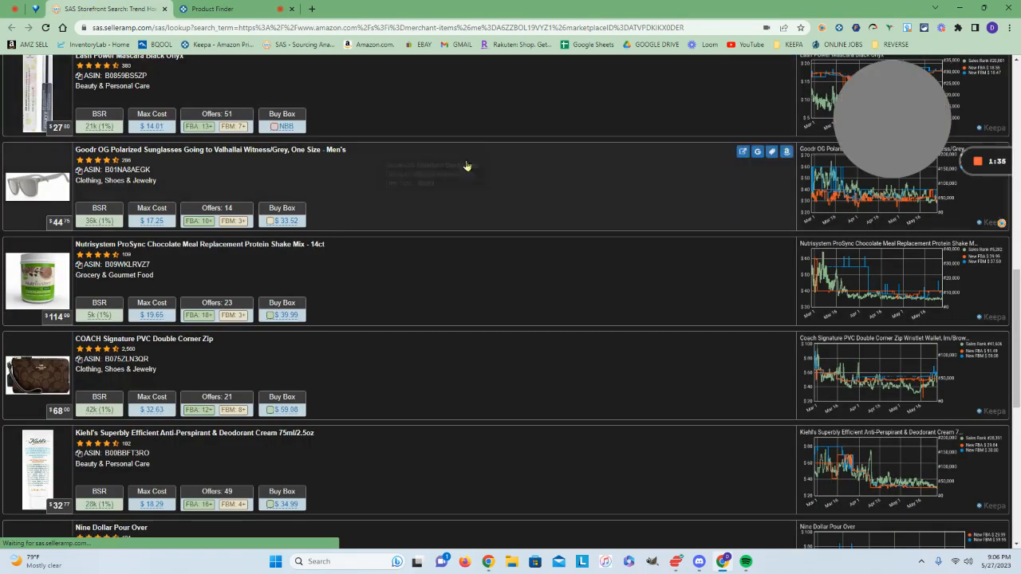
# - Scroll further through the storefront listings, then return to the Keepa Product Finder
pyautogui.scroll(-3)
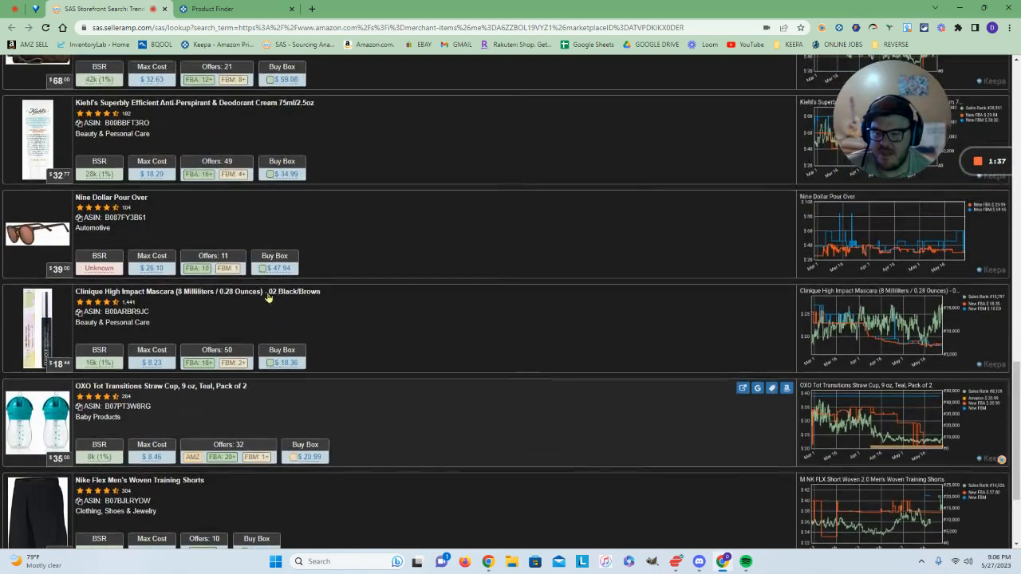
pyautogui.click(211, 8)
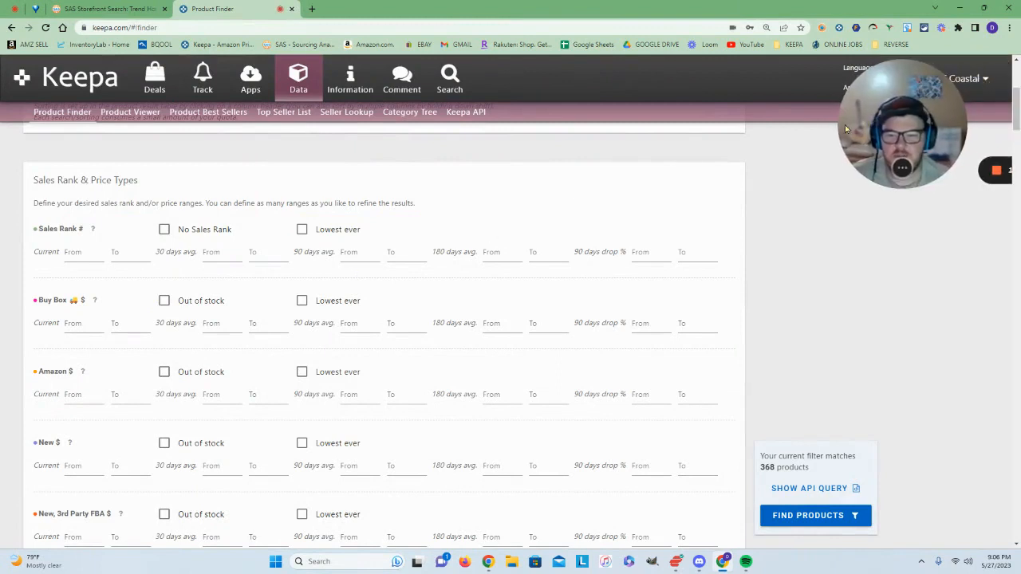
# - Cap sales rank at 800,000 current and 1,200,000 for the 90-day average
pyautogui.click(79, 253)
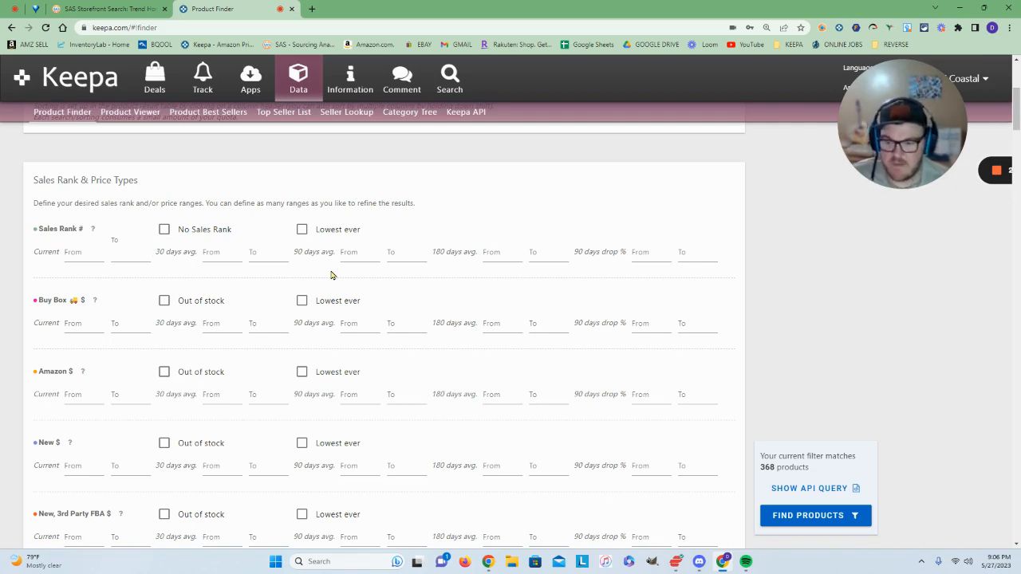
pyautogui.write('800000')
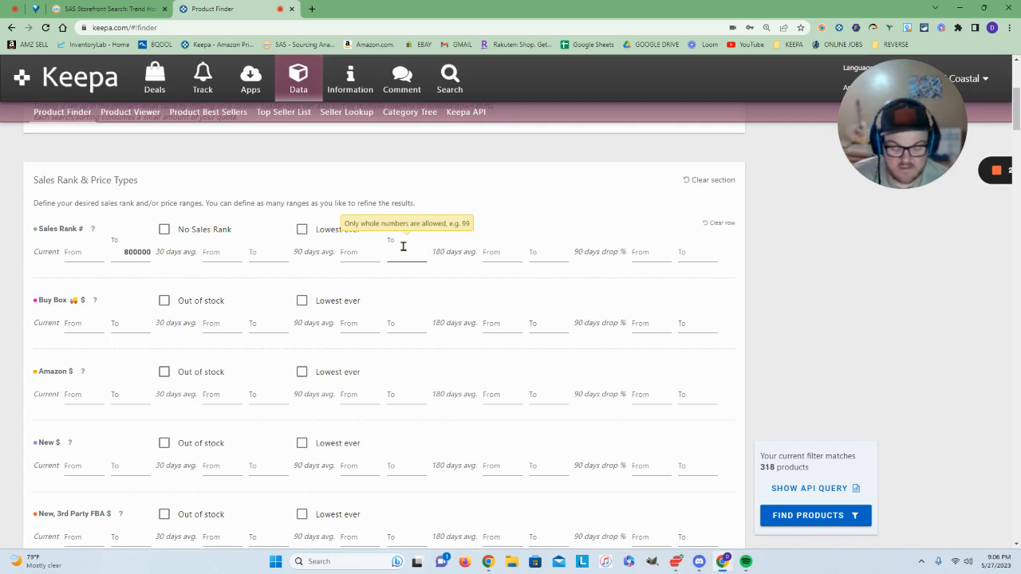
pyautogui.write('1200000')
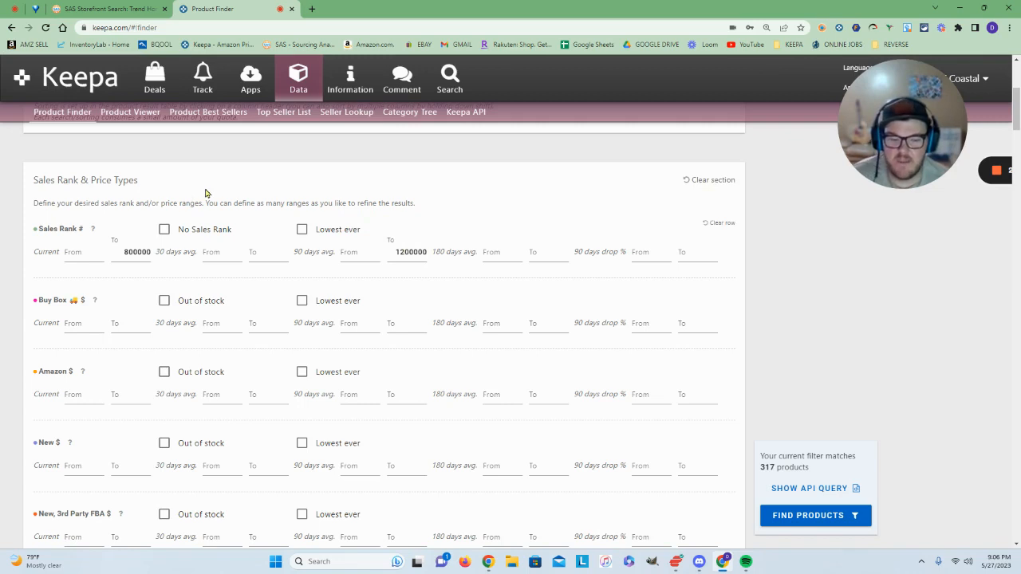
# - Set Buy Box minimums to $30 current and $25 for the 90-day average
pyautogui.click(83, 251)
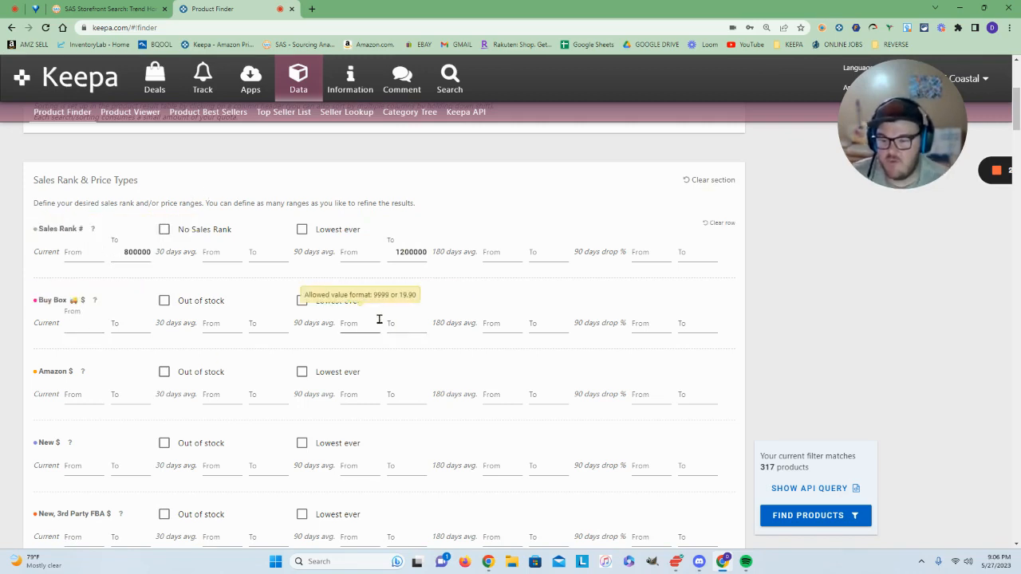
pyautogui.write('30')
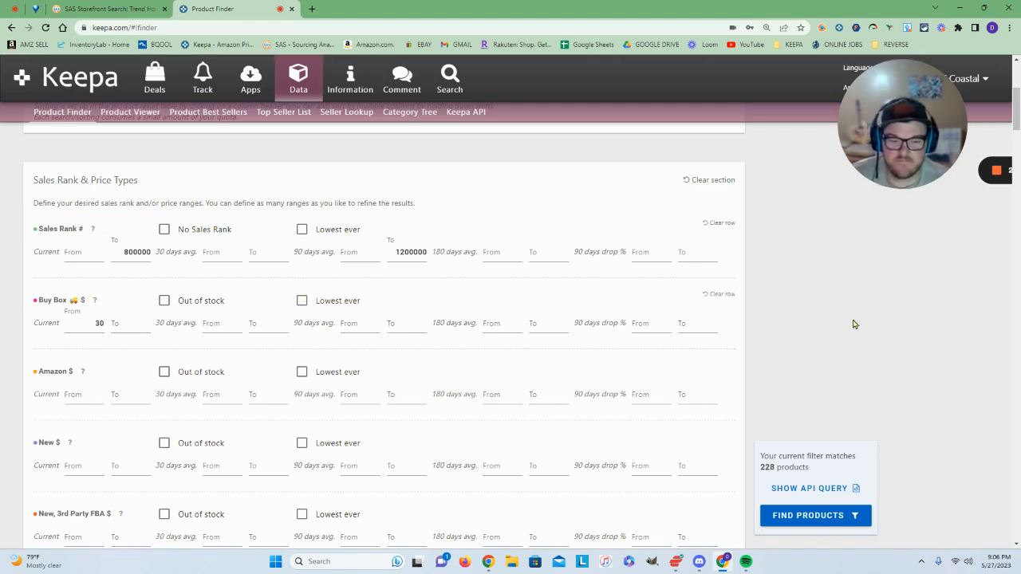
pyautogui.click(359, 323)
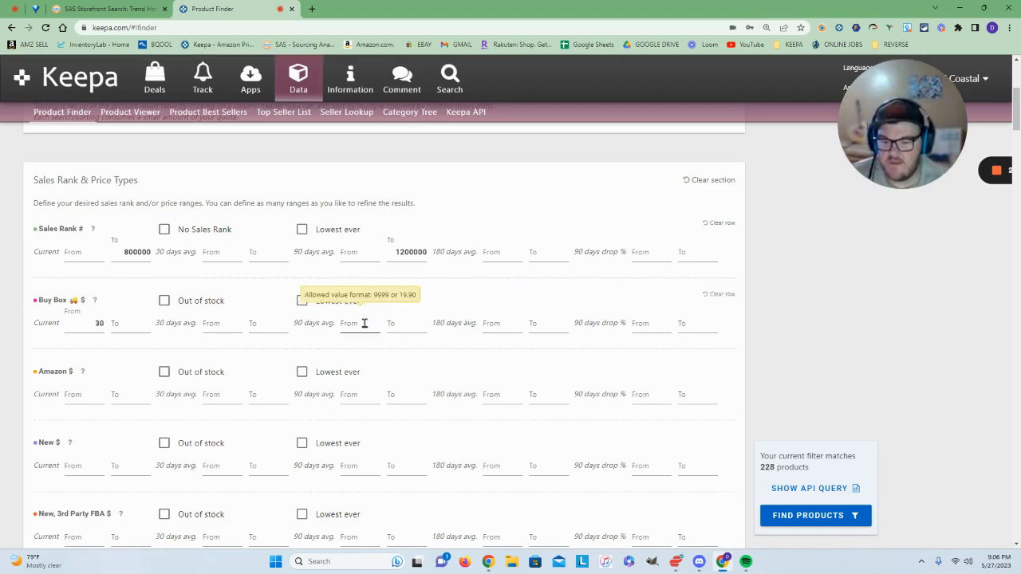
pyautogui.write('25')
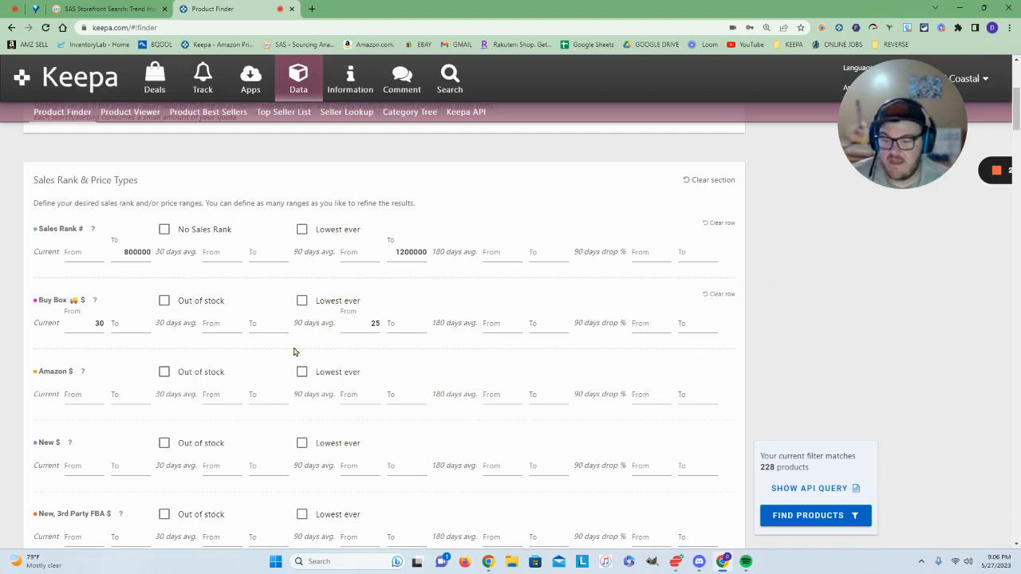
pyautogui.scroll(-3)
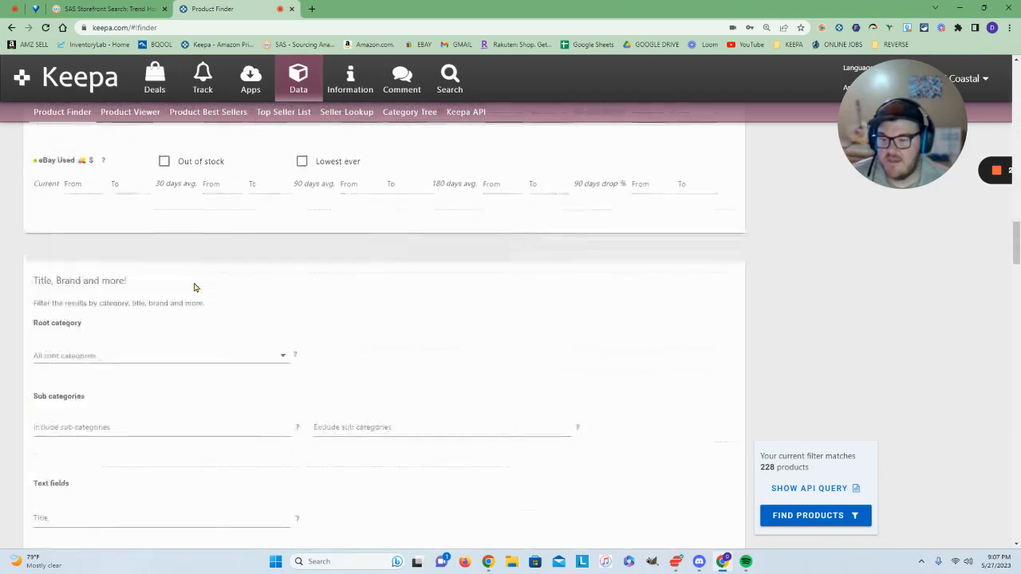
pyautogui.scroll(-3)
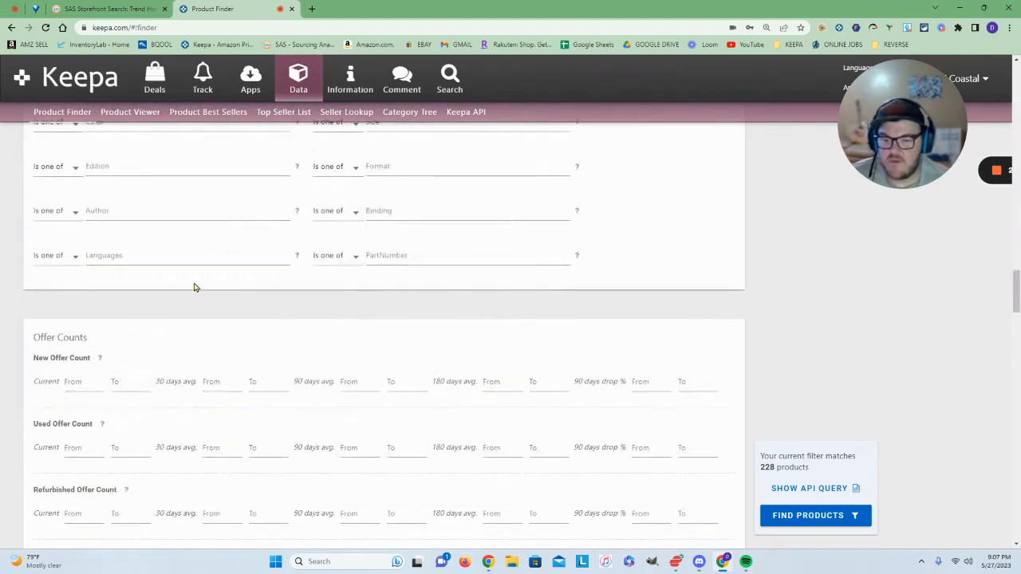
pyautogui.scroll(-3)
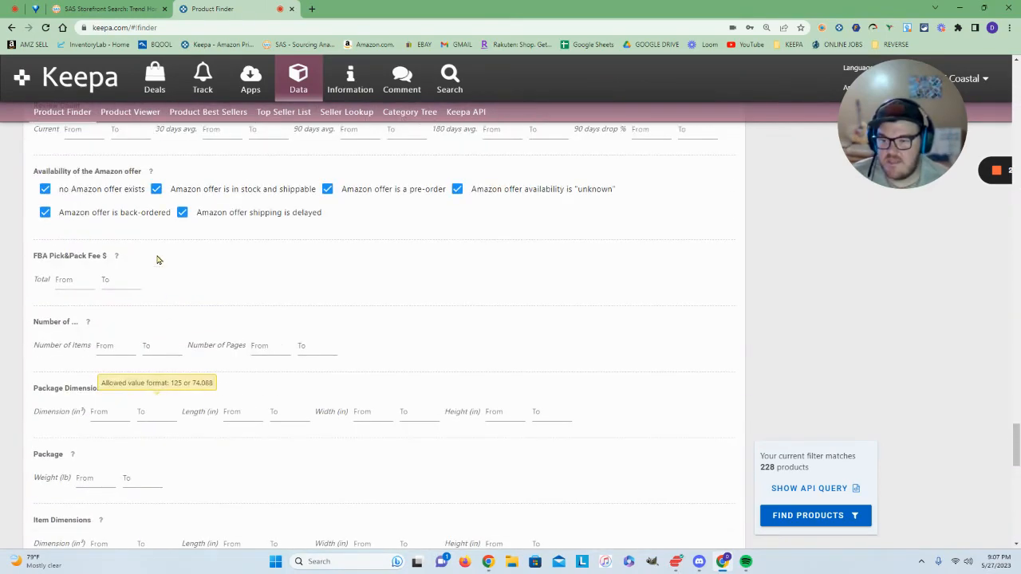
pyautogui.scroll(-3)
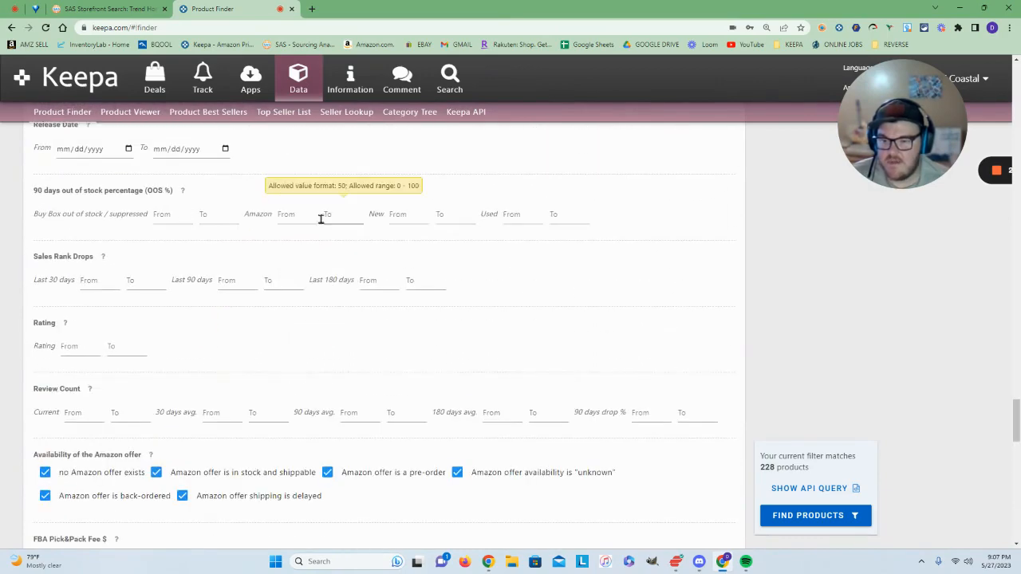
pyautogui.write('9')
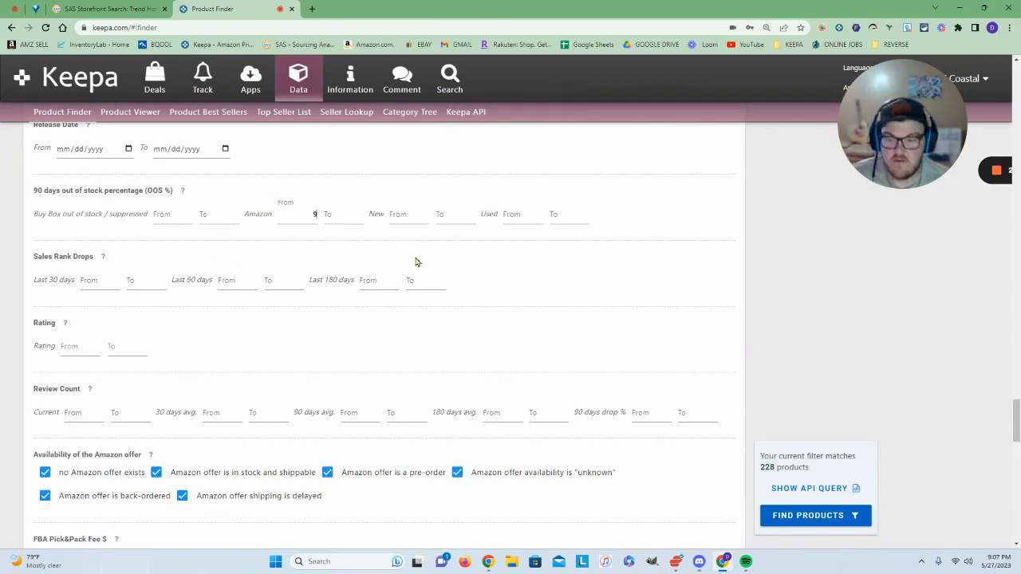
pyautogui.write('9')
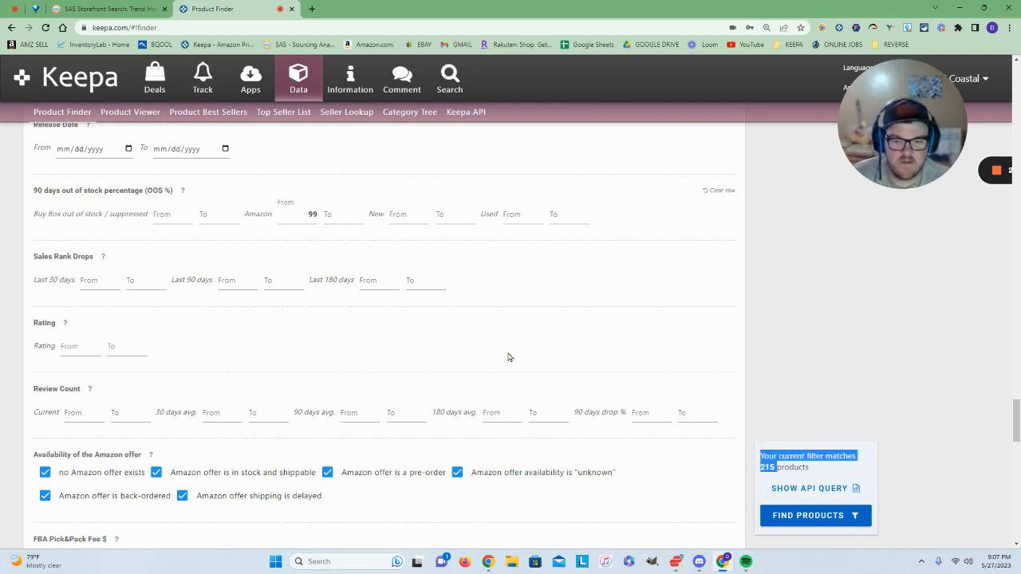
pyautogui.click(343, 217)
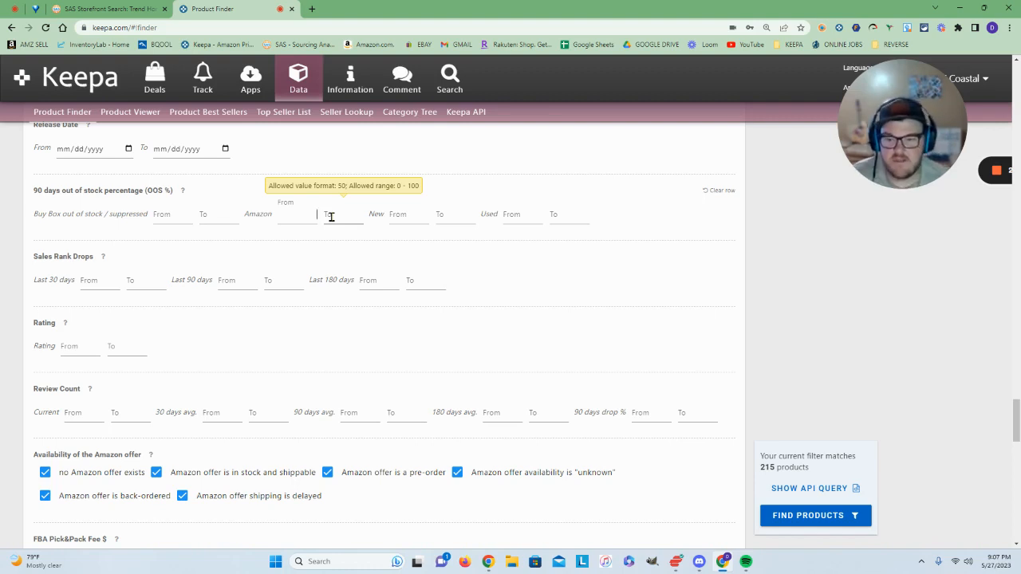
pyautogui.moveTo(390, 242)
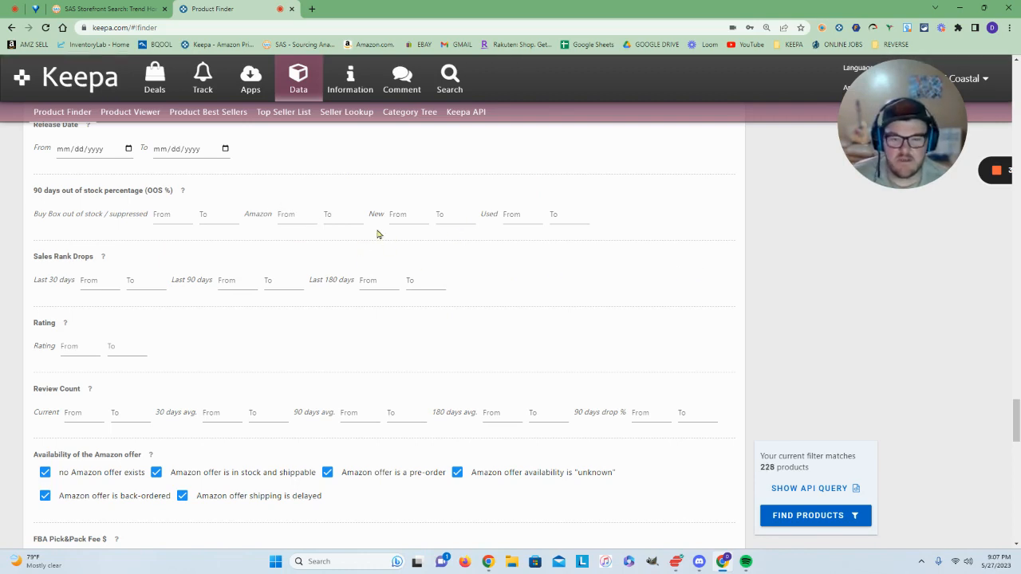
# - Set the Amazon 90-day out-of-stock minimum to 99%, leaving 215 matches
pyautogui.click(296, 214)
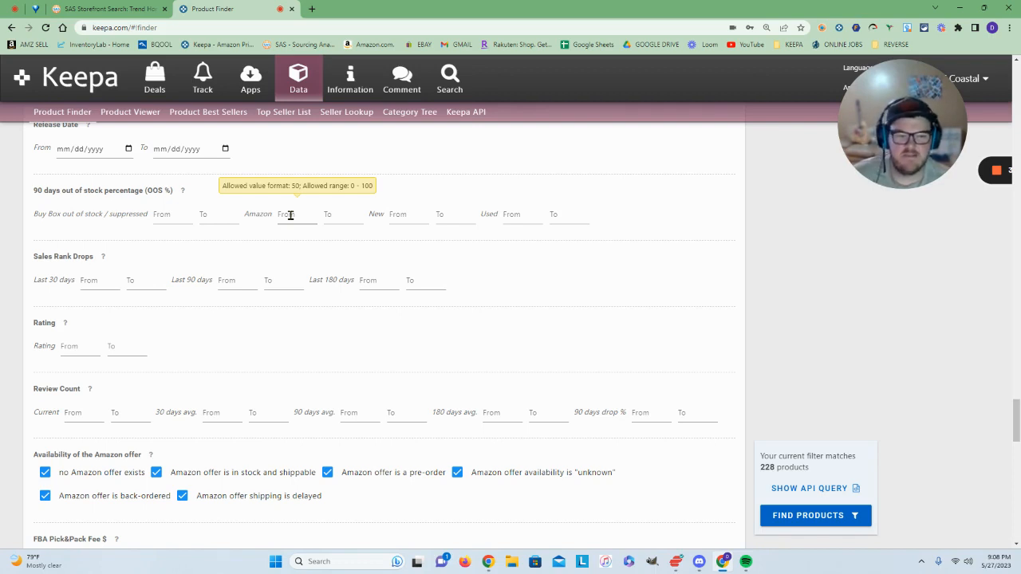
pyautogui.click(298, 214)
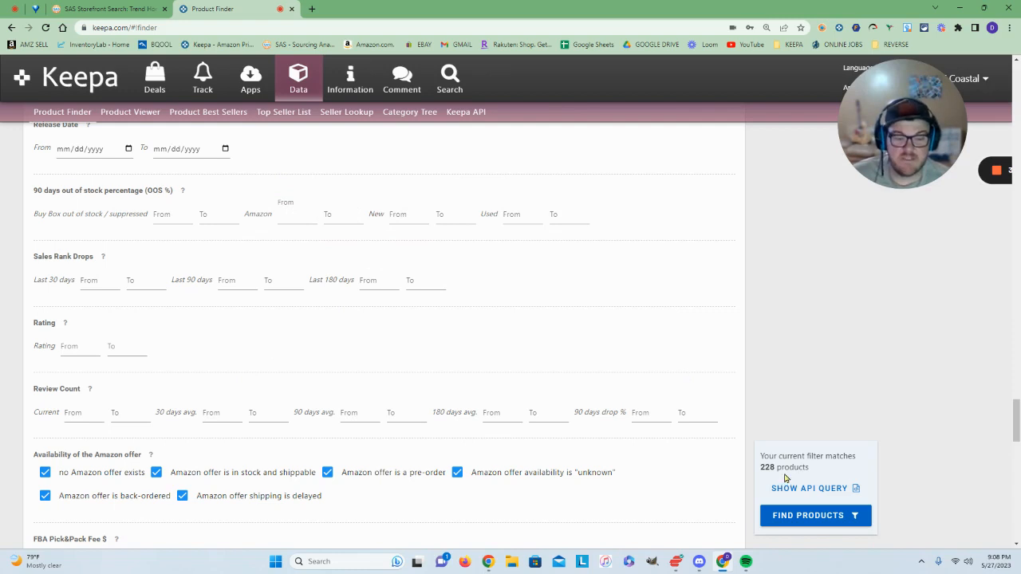
pyautogui.moveTo(349, 272)
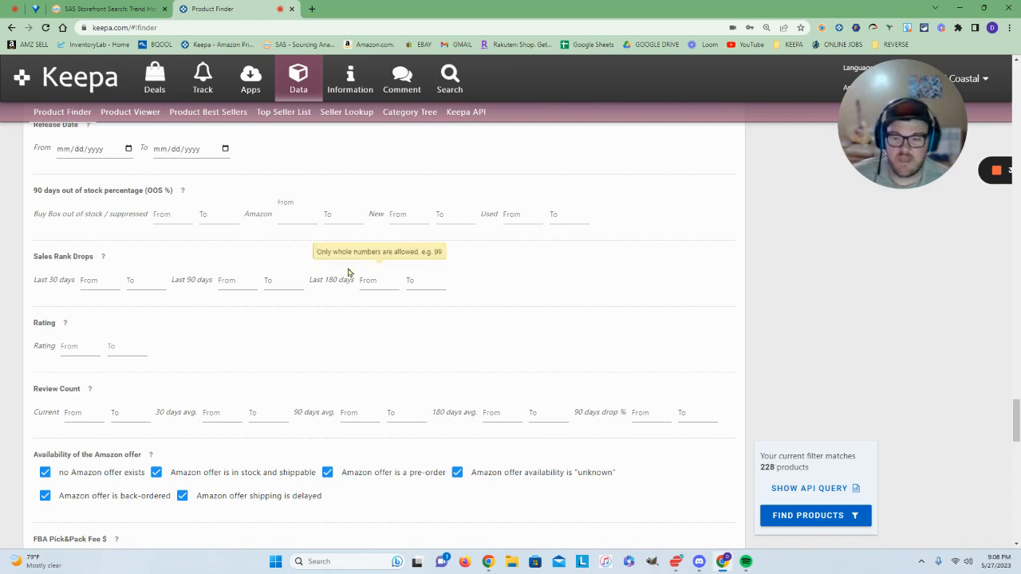
pyautogui.moveTo(476, 212)
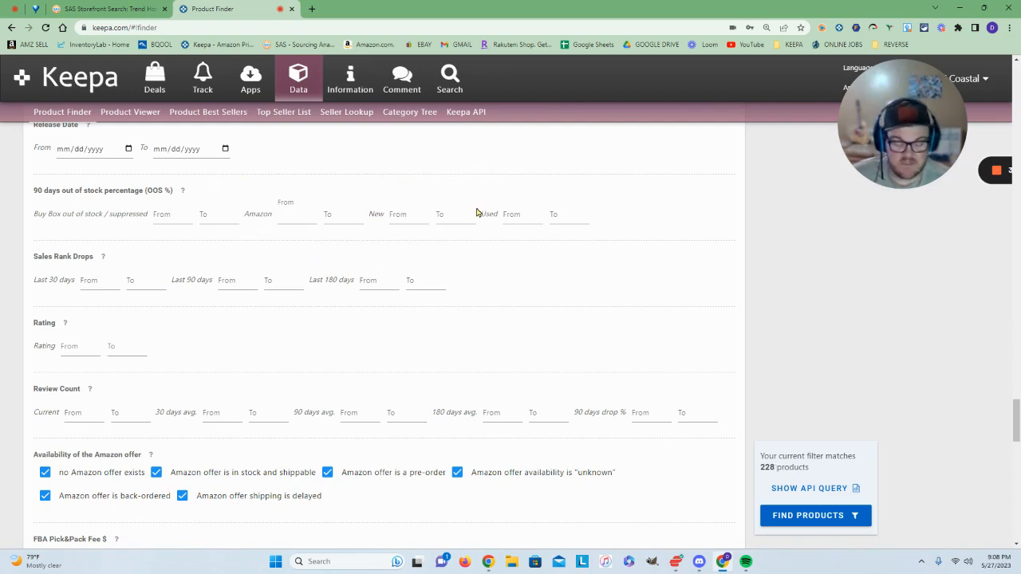
pyautogui.write('99')
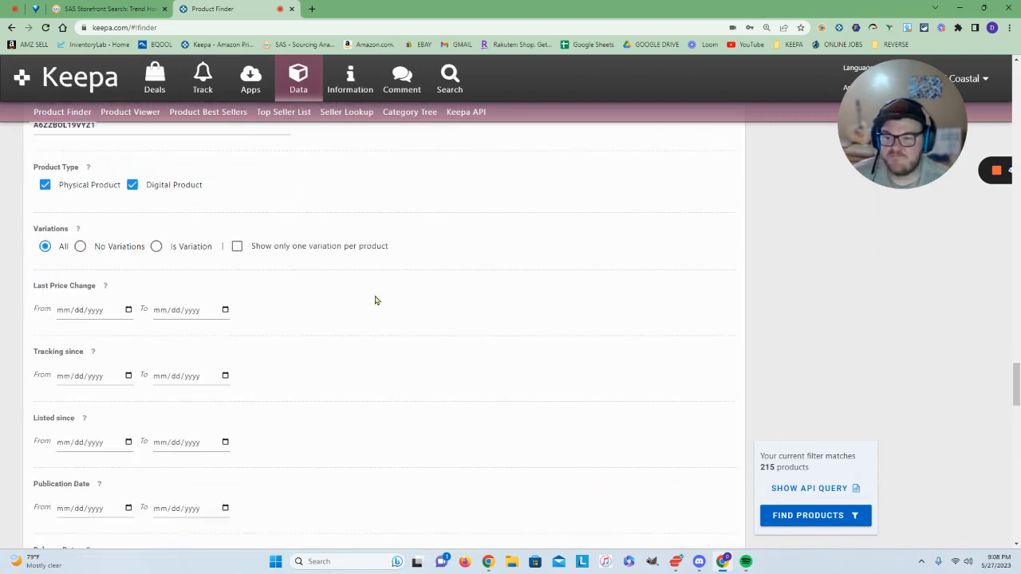
pyautogui.scroll(-3)
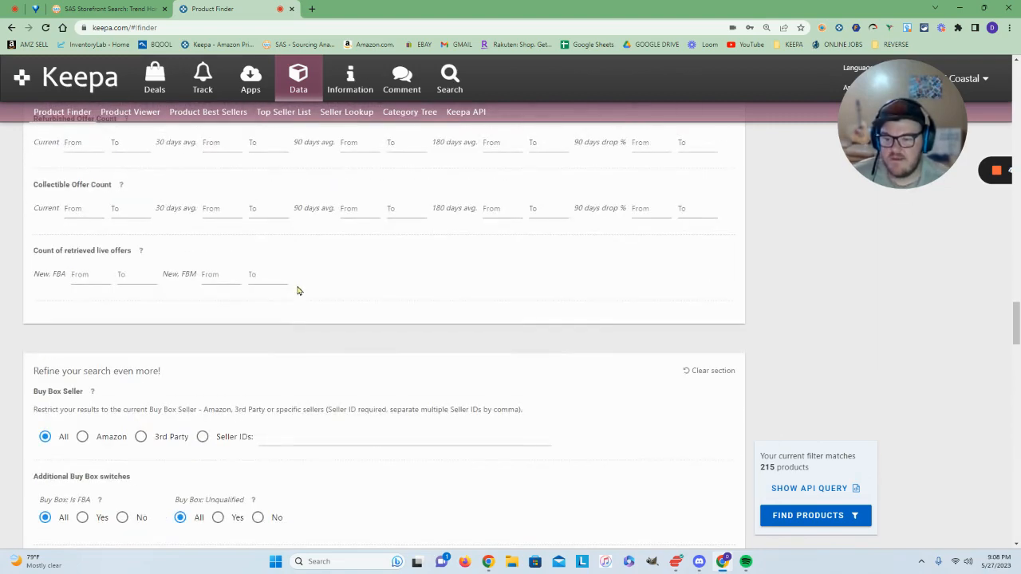
pyautogui.scroll(3)
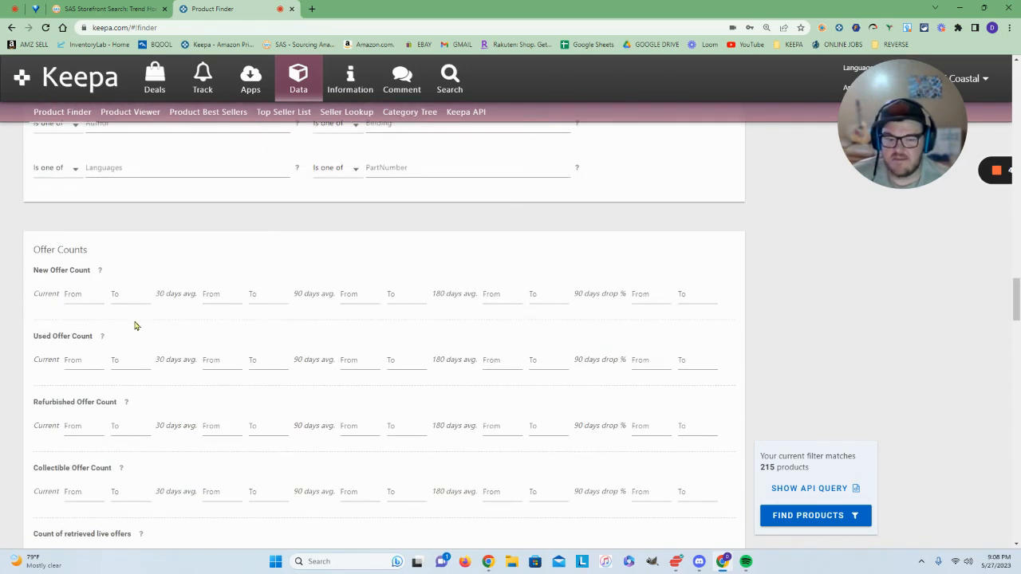
pyautogui.click(83, 293)
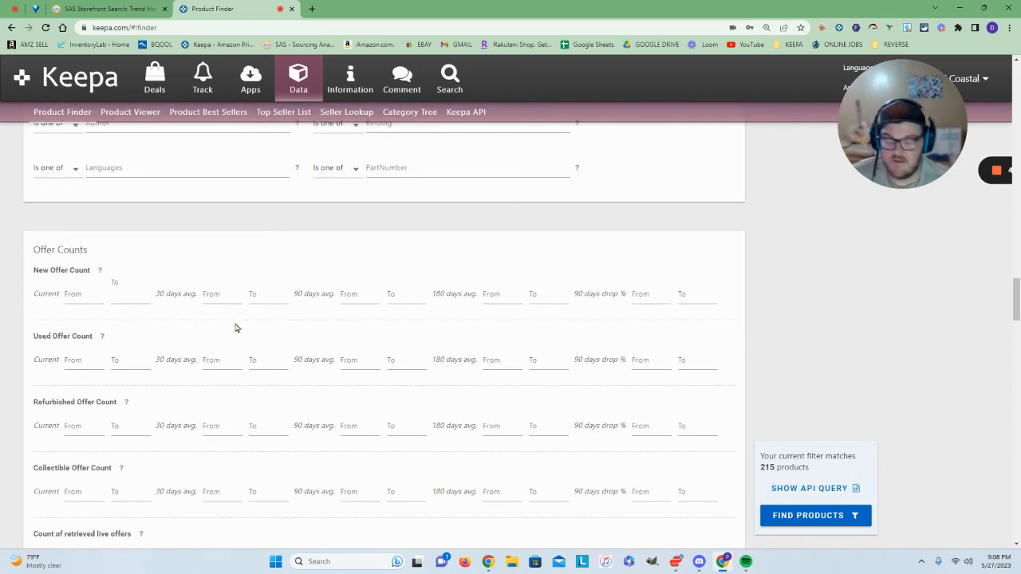
# - Enter 10 as maximum and 2 as minimum current new offers, leaving 132 products
pyautogui.write('10')
pyautogui.click(84, 295)
pyautogui.write('3')
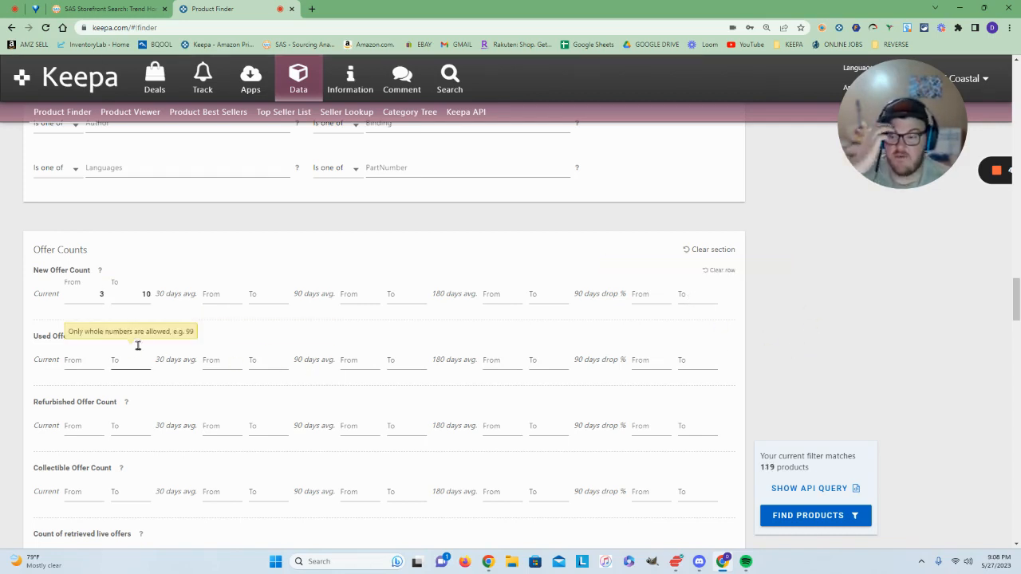
pyautogui.moveTo(191, 343)
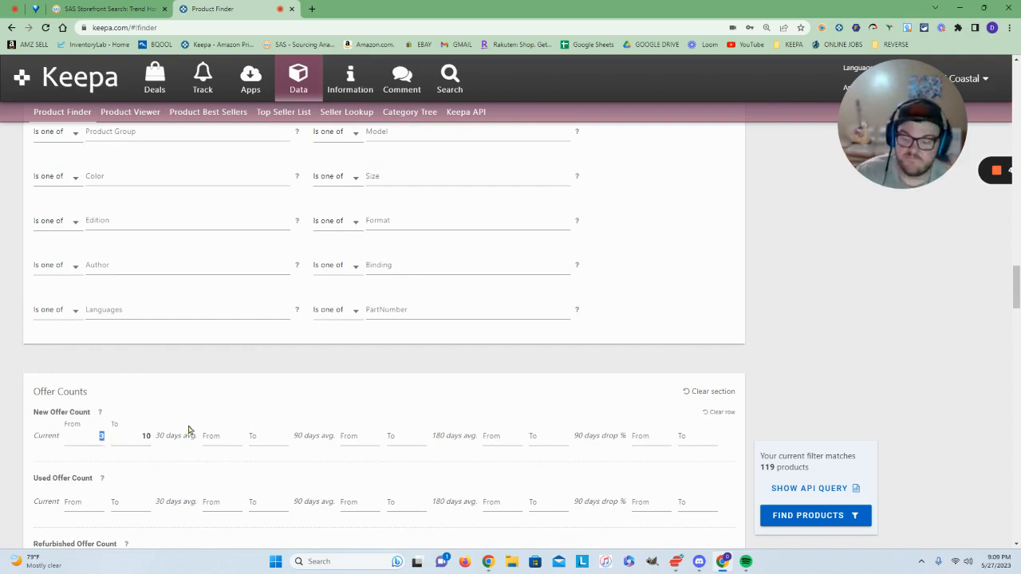
pyautogui.write('2')
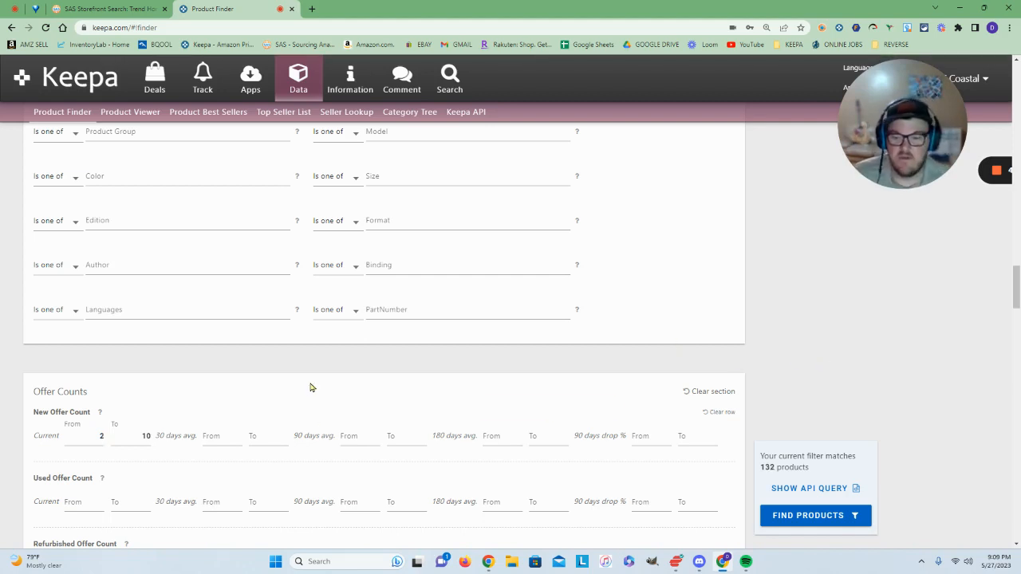
# - Choose Beauty & Personal Care as root category and run Find Products, yielding 8 results
pyautogui.scroll(3)
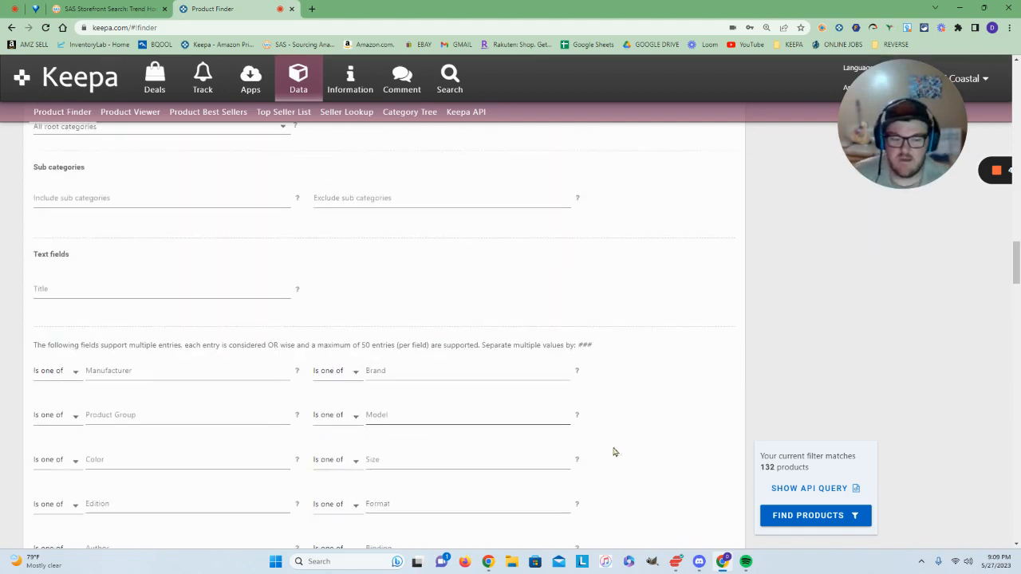
pyautogui.doubleClick(793, 466)
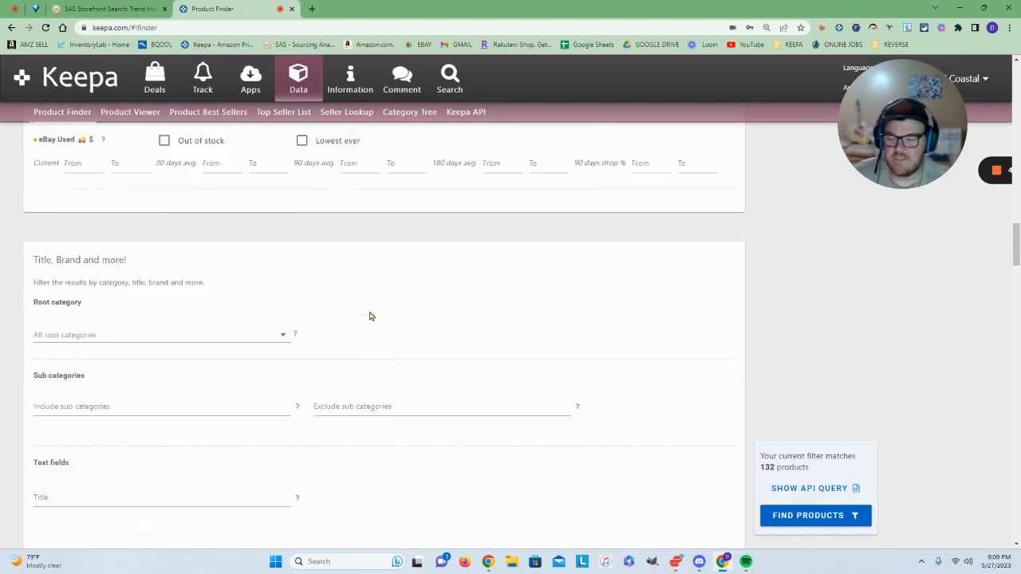
pyautogui.scroll(-3)
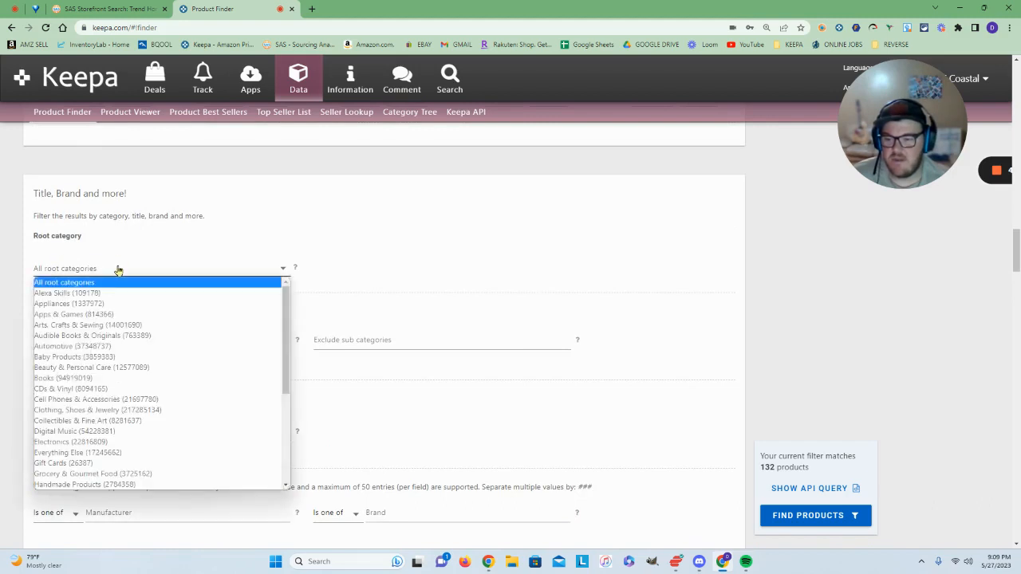
pyautogui.click(91, 367)
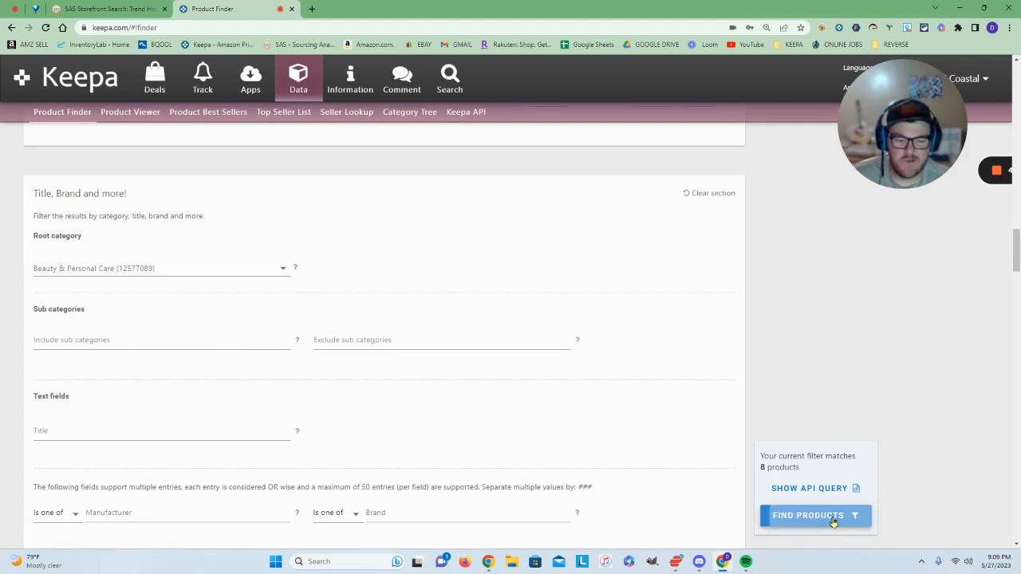
pyautogui.click(816, 516)
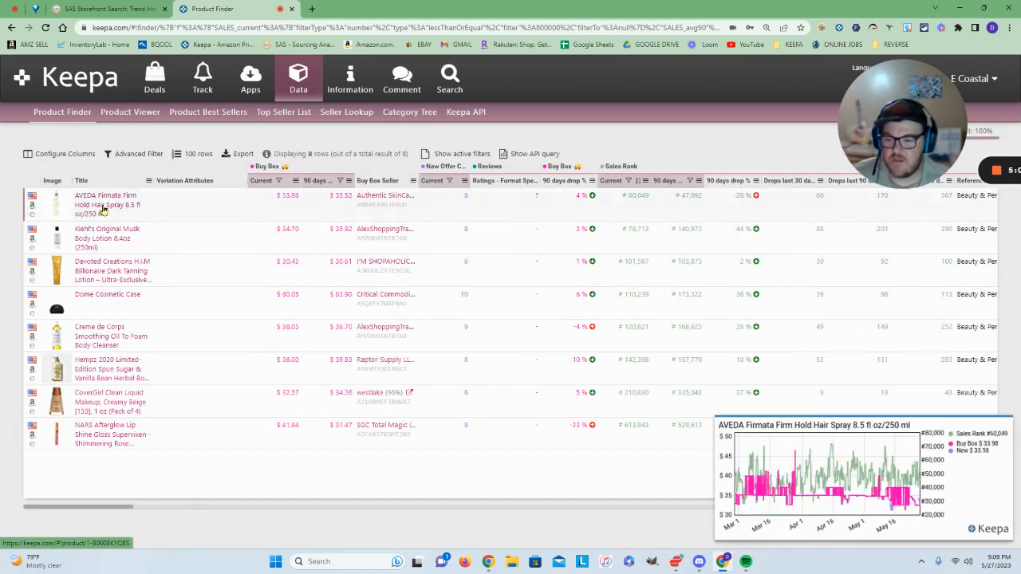
pyautogui.moveTo(112, 269)
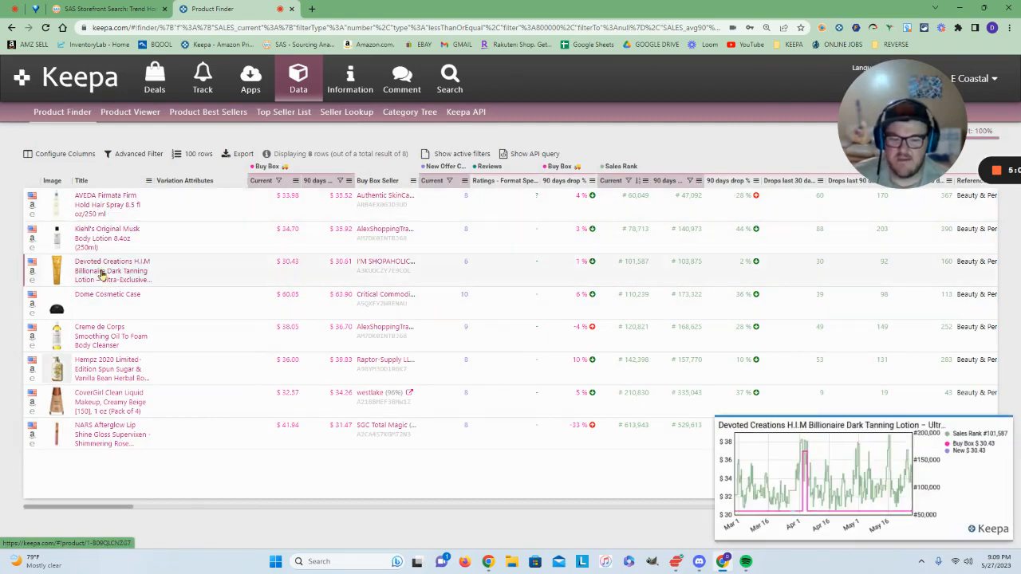
pyautogui.moveTo(108, 295)
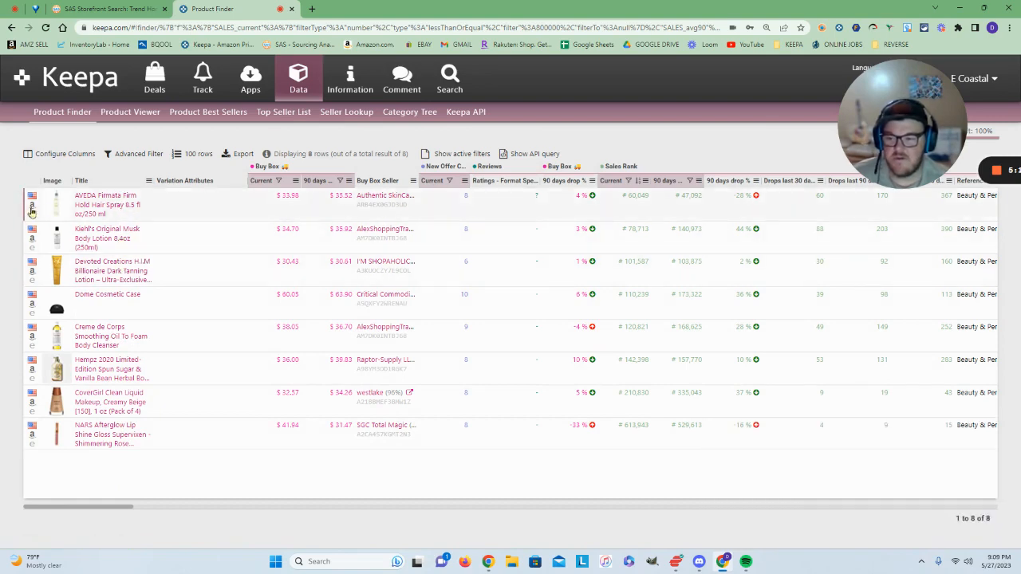
# - Open the AVEDA Firmata Firm Hold Hair Spray 8.5 fl oz listing from the results grid
pyautogui.click(31, 205)
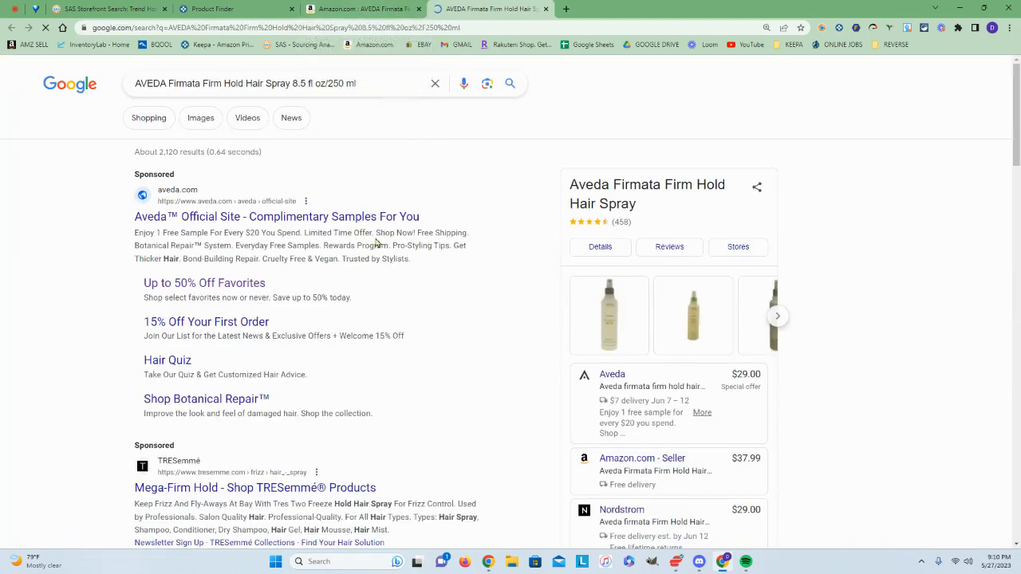
# - Open the 'Up to 50% Off Favorites' sitelink from Aveda's sponsored Google ad
pyautogui.scroll(-3)
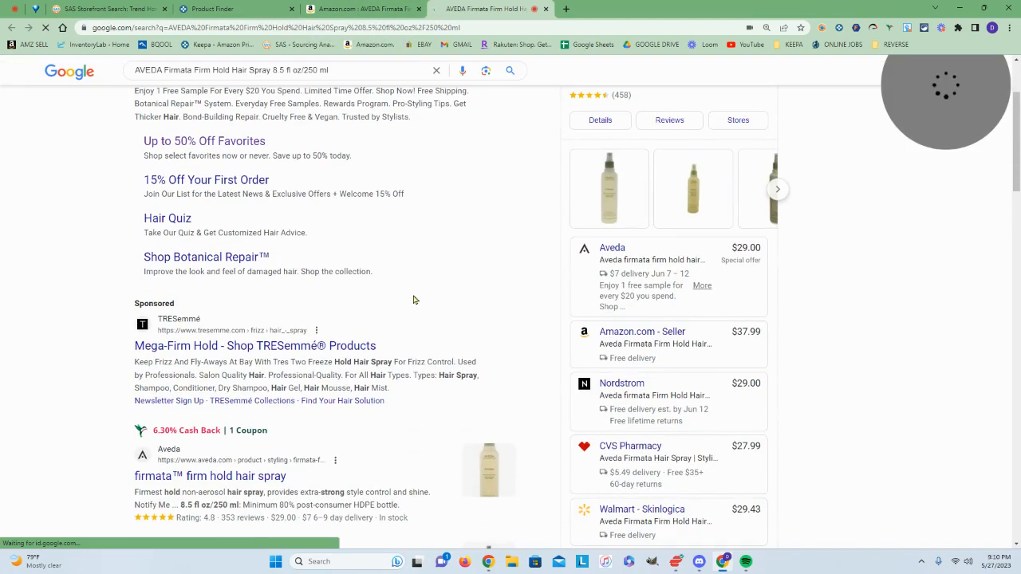
pyautogui.scroll(-3)
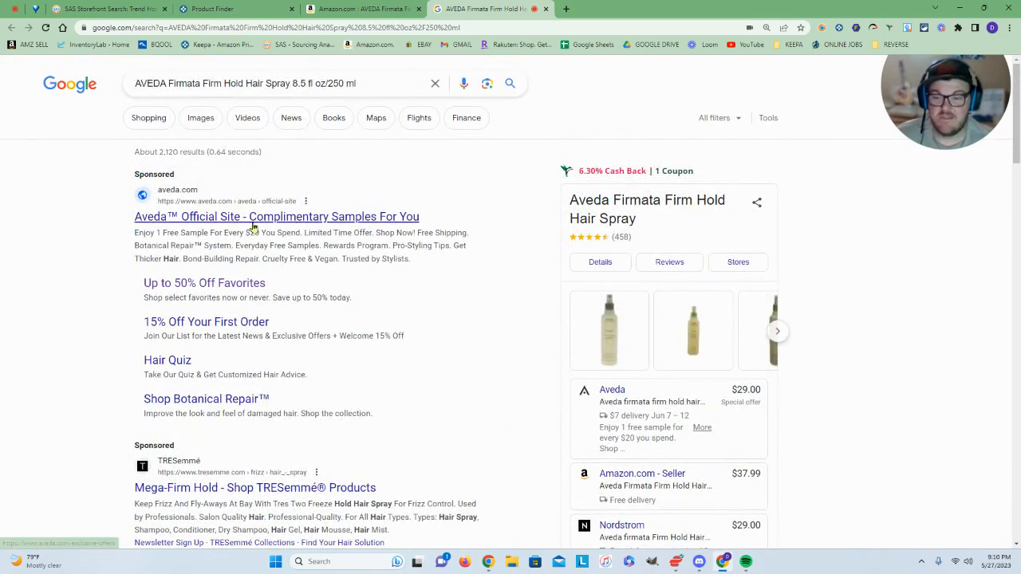
pyautogui.moveTo(249, 226)
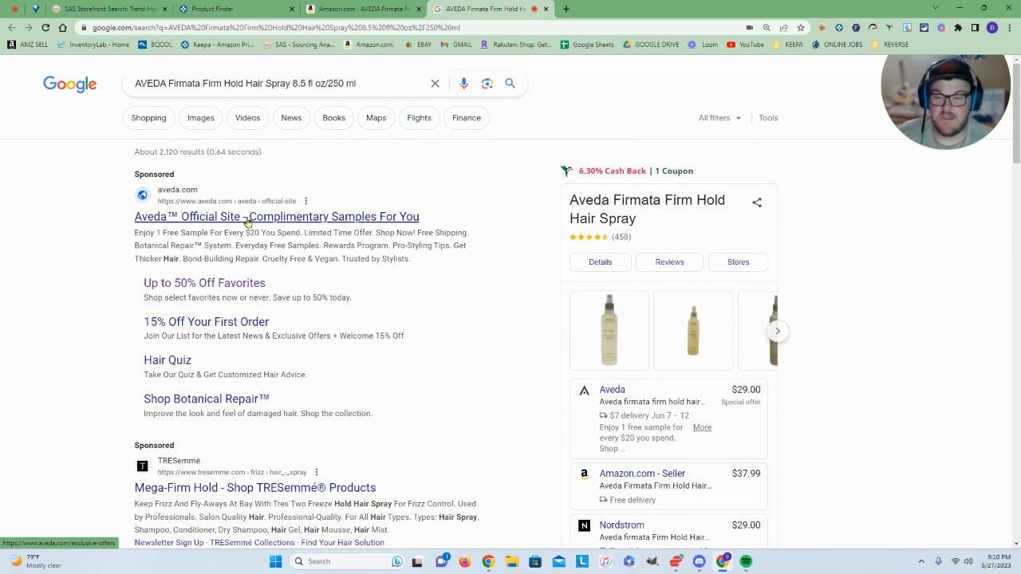
pyautogui.moveTo(247, 223)
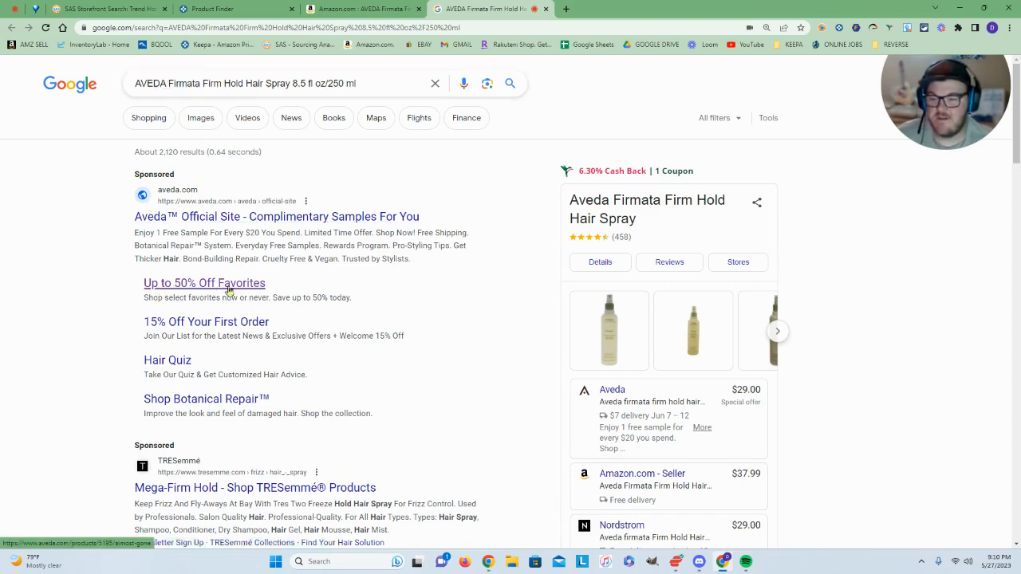
pyautogui.moveTo(206, 303)
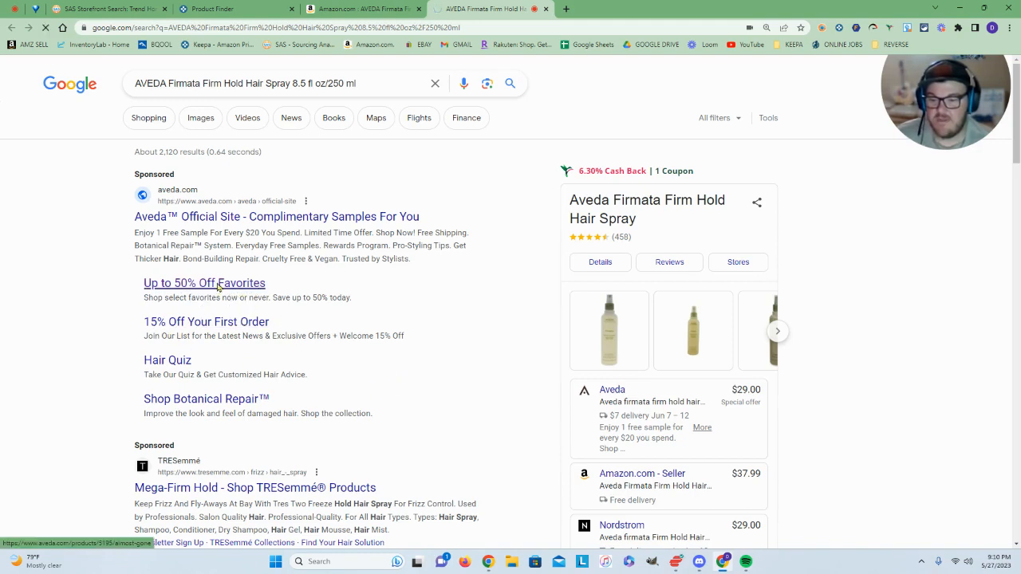
pyautogui.click(204, 282)
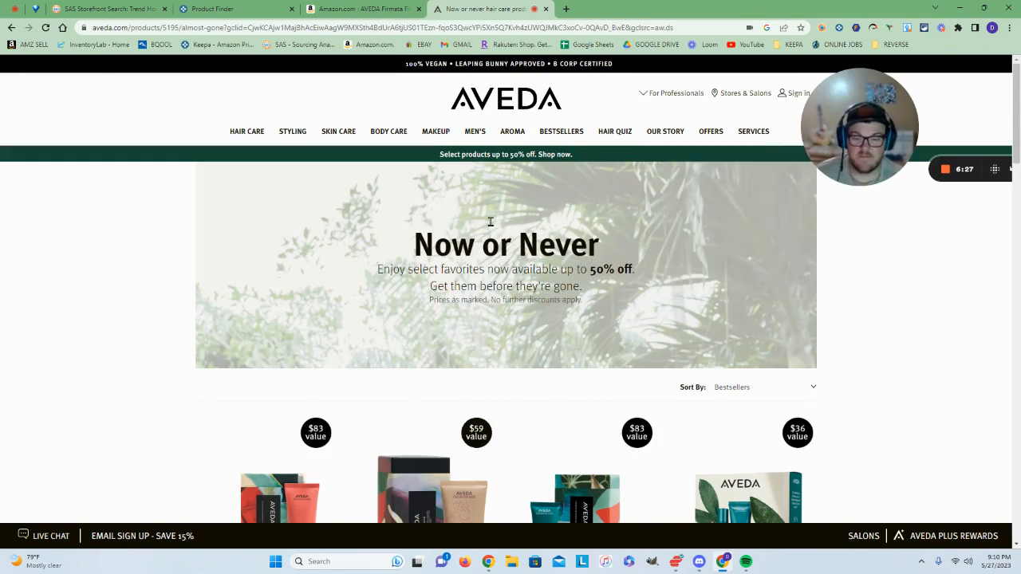
# - Browse the Now or Never sale and open the rosemary mint body lotion separately
pyautogui.scroll(-3)
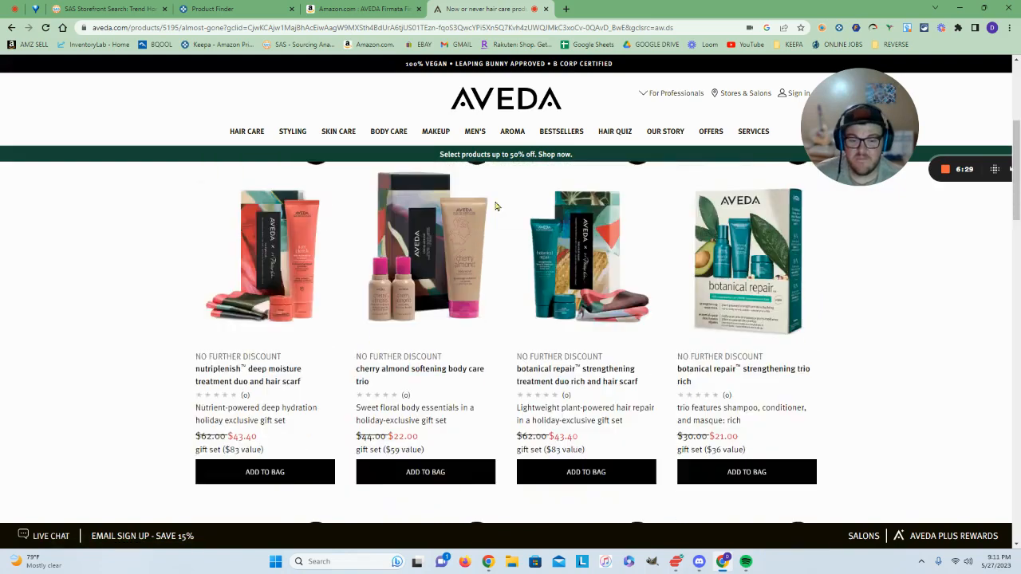
pyautogui.scroll(-3)
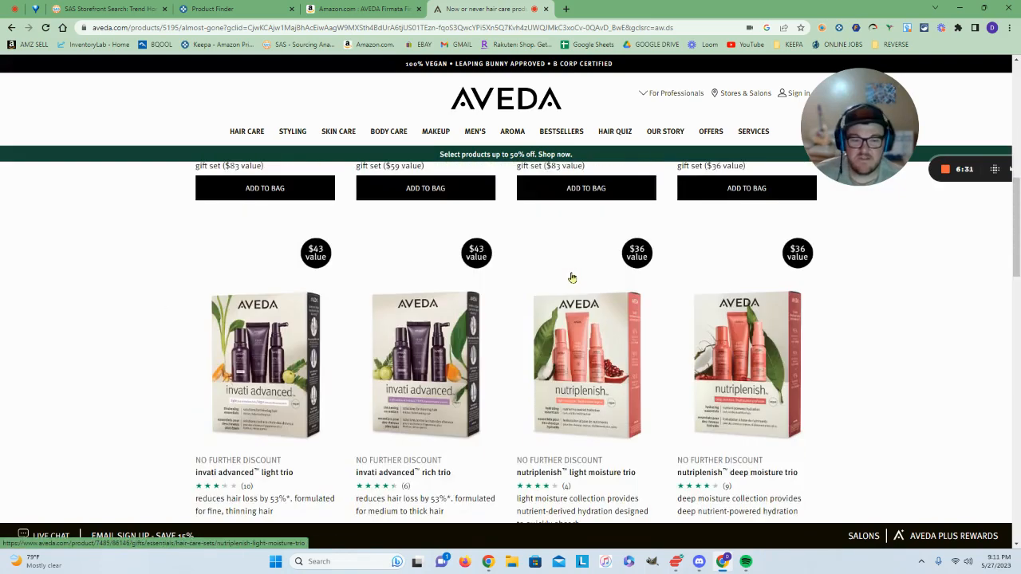
pyautogui.scroll(-3)
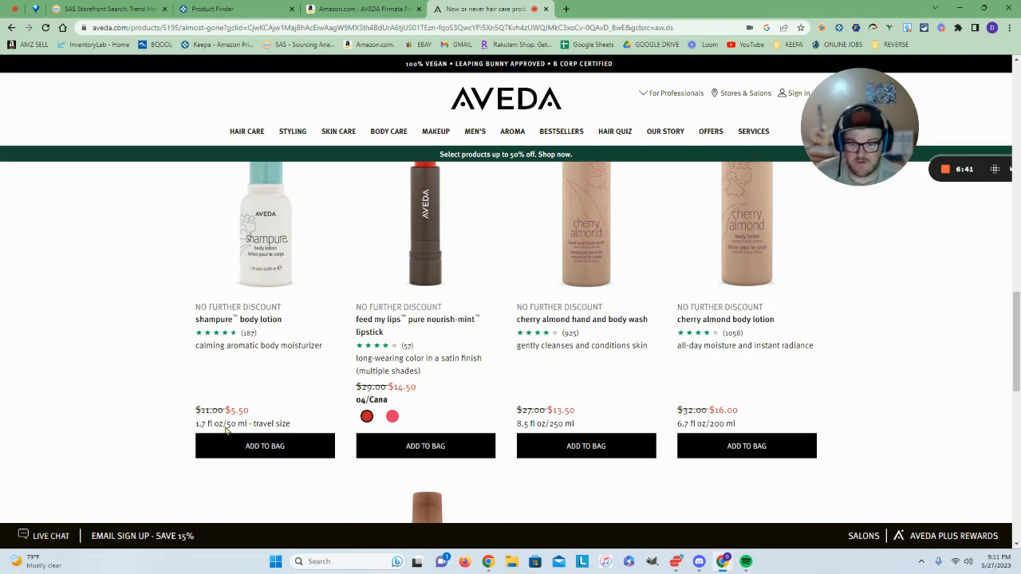
pyautogui.scroll(-3)
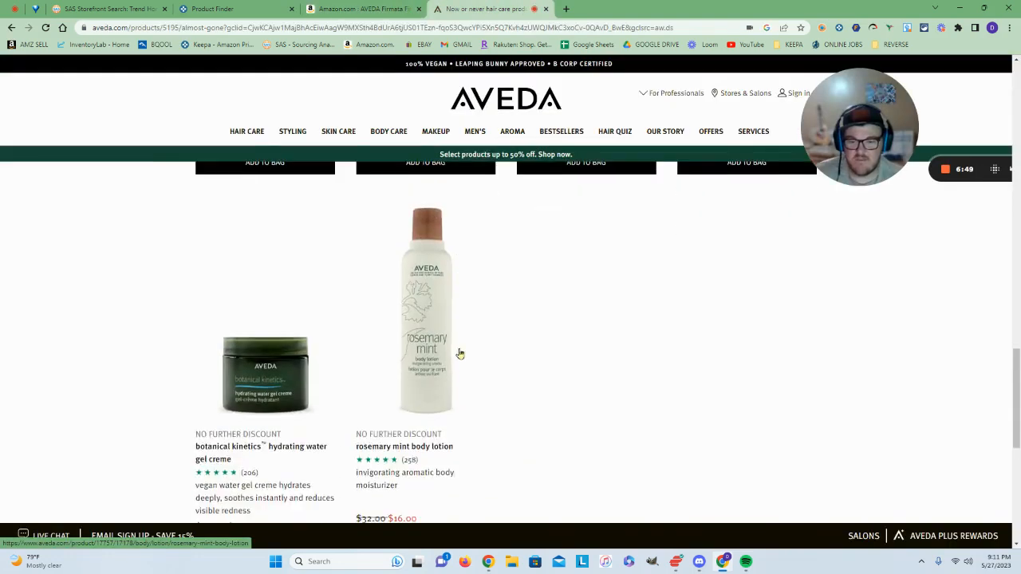
pyautogui.scroll(3)
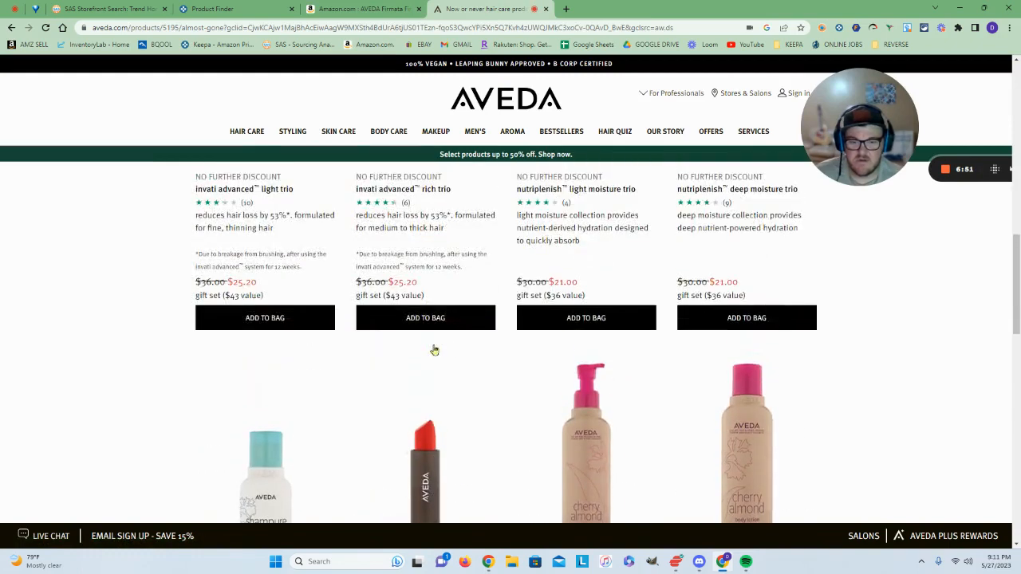
pyautogui.rightClick(435, 351)
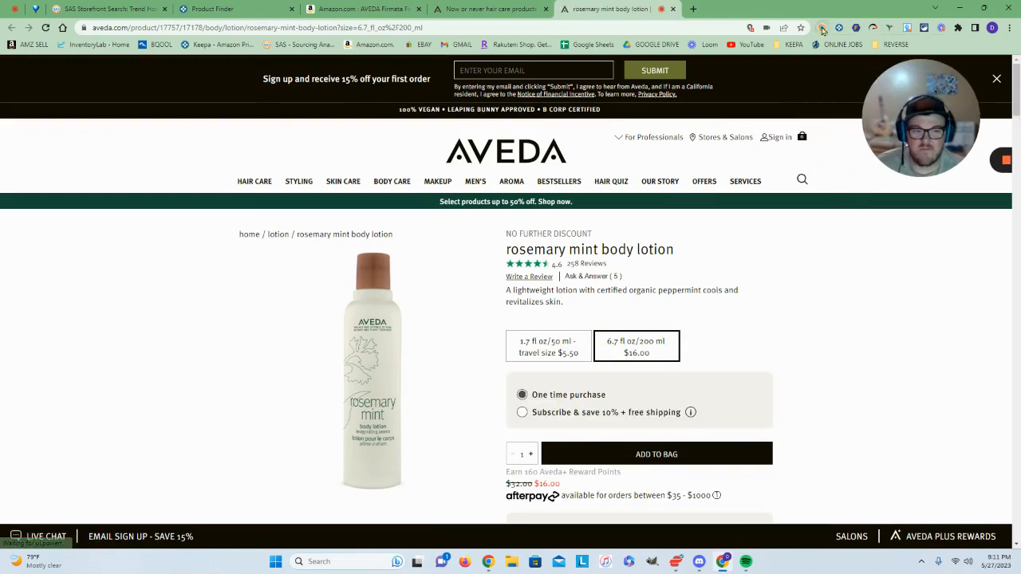
# - Search Amazon for the rosemary mint body lotion with SellerAmp SAS and scroll its matches
pyautogui.click(823, 27)
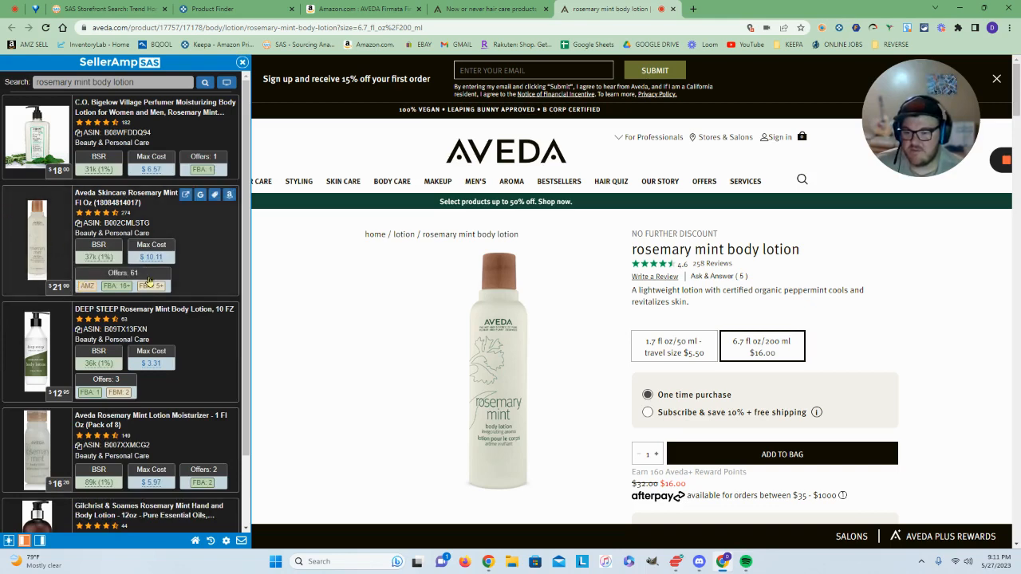
pyautogui.moveTo(97, 257)
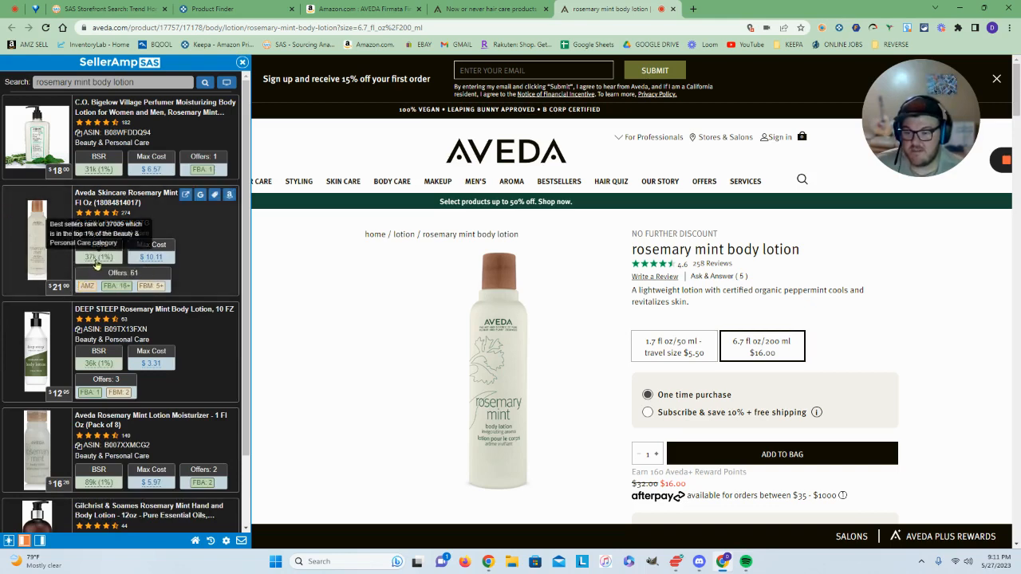
pyautogui.moveTo(227, 281)
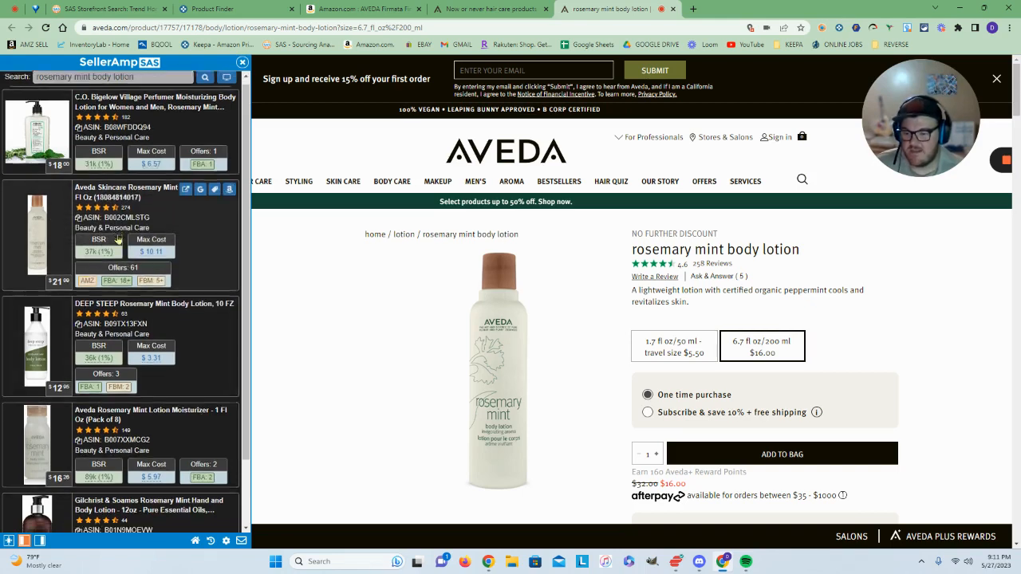
pyautogui.scroll(-3)
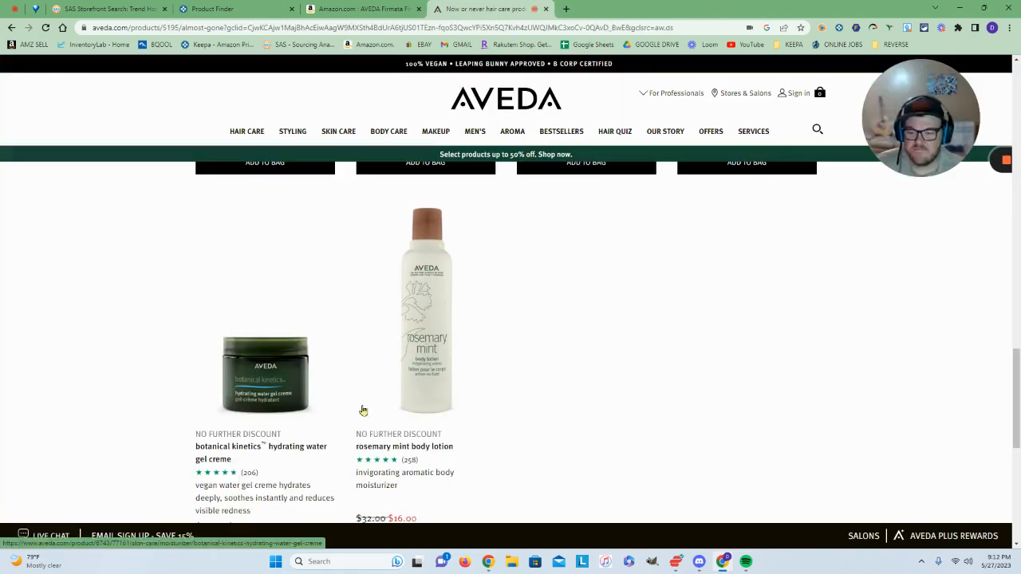
# - Scroll through the discounted sale listings on the storefront results page
pyautogui.scroll(-3)
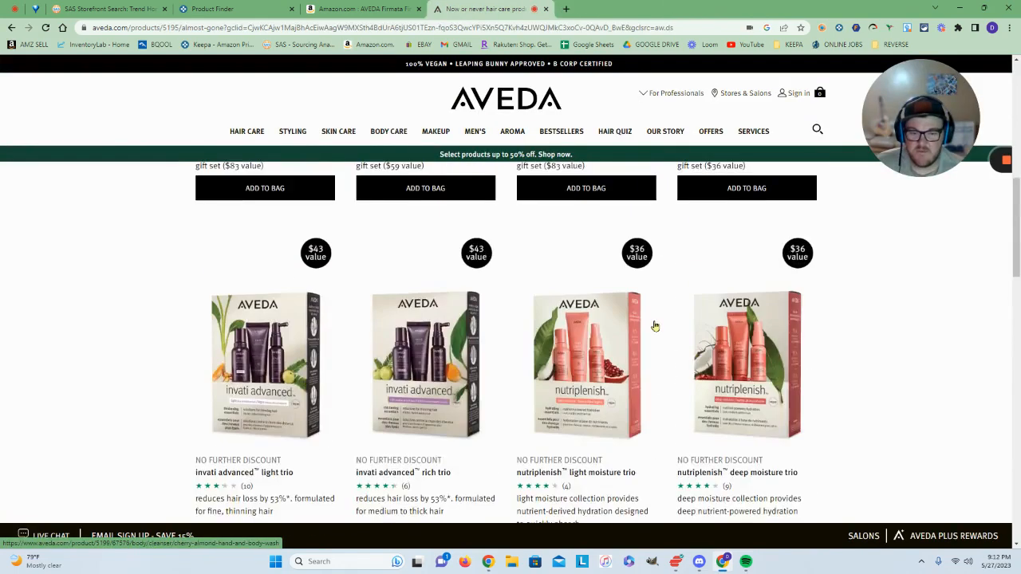
pyautogui.scroll(-3)
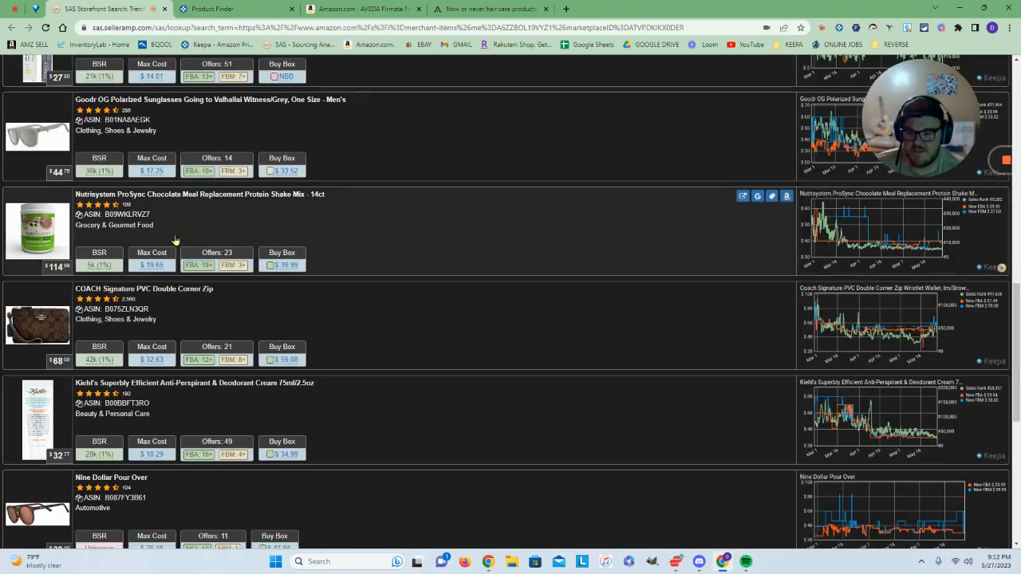
# - Scroll the SellerAmp storefront to Load More, then return to Keepa's Product Finder results
pyautogui.scroll(-3)
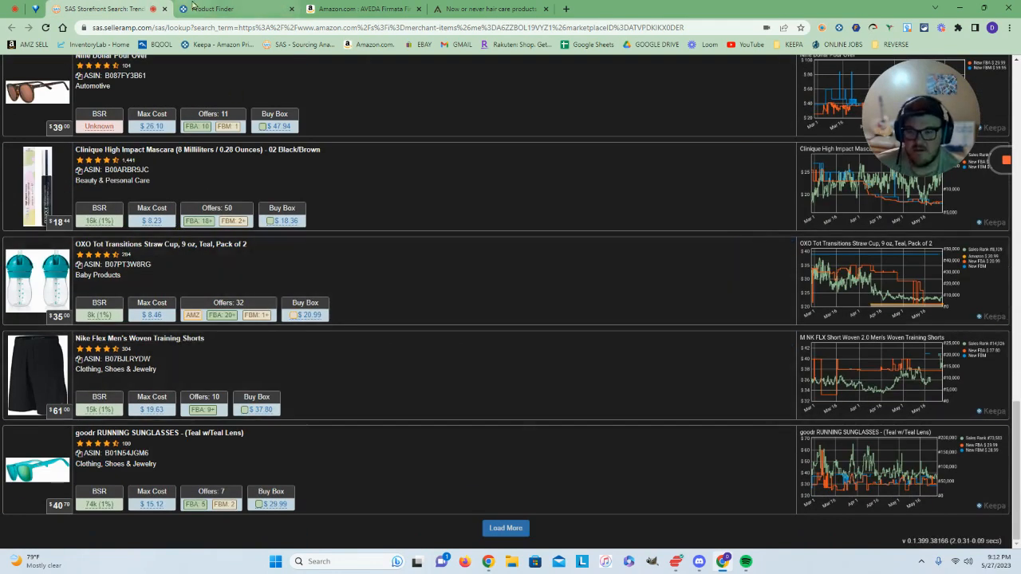
pyautogui.click(231, 9)
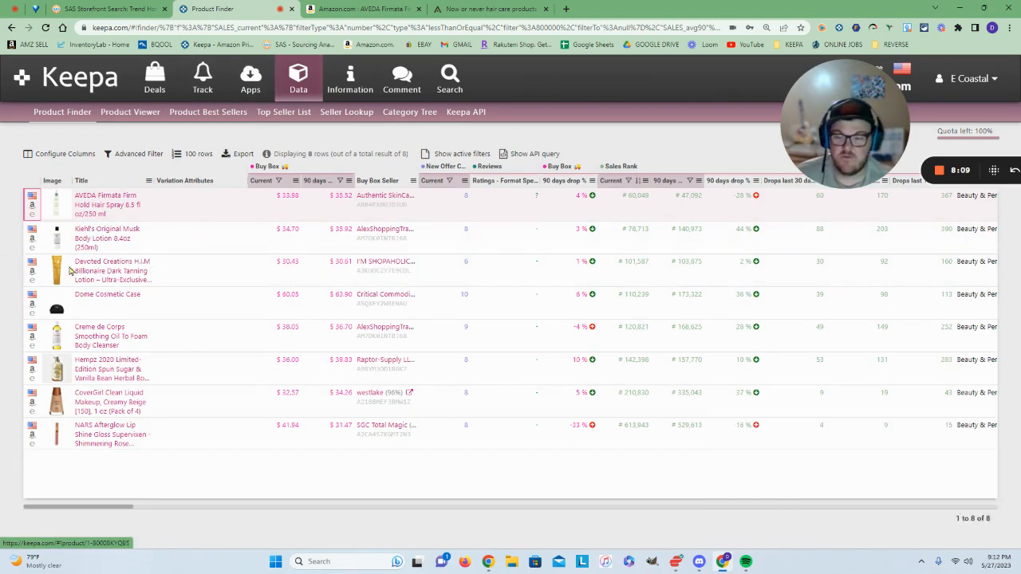
pyautogui.moveTo(106, 199)
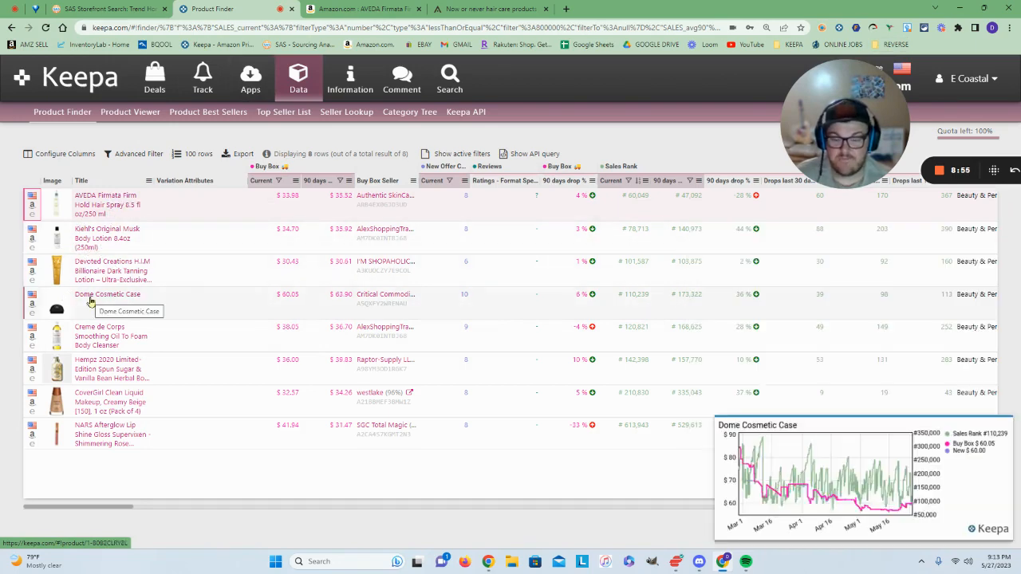
pyautogui.moveTo(106, 204)
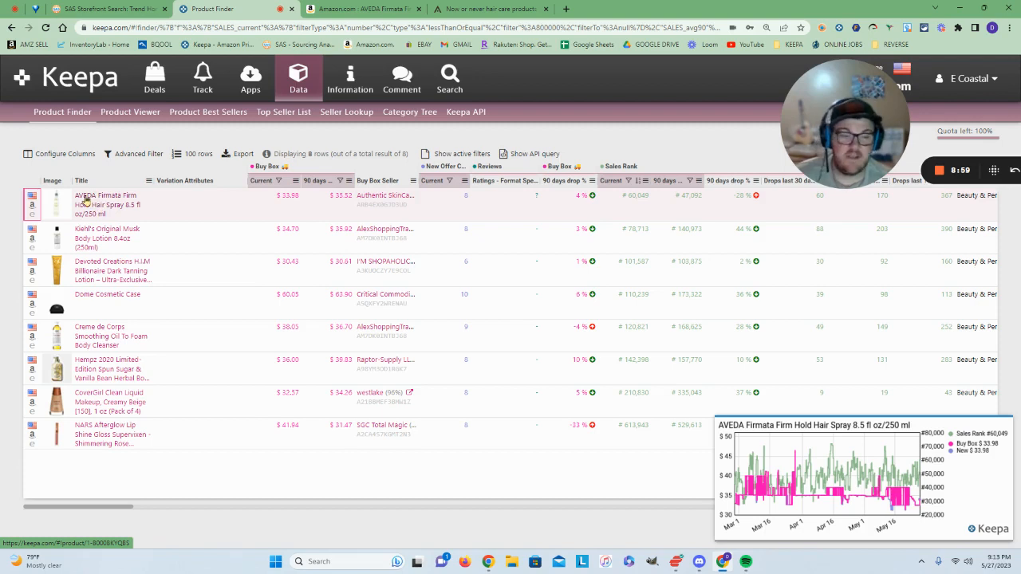
pyautogui.moveTo(83, 205)
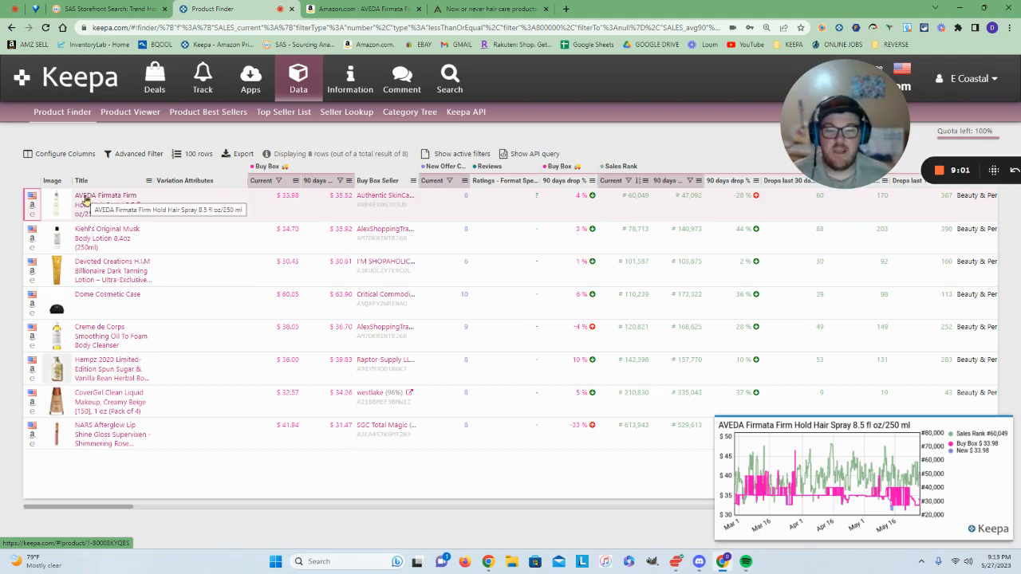